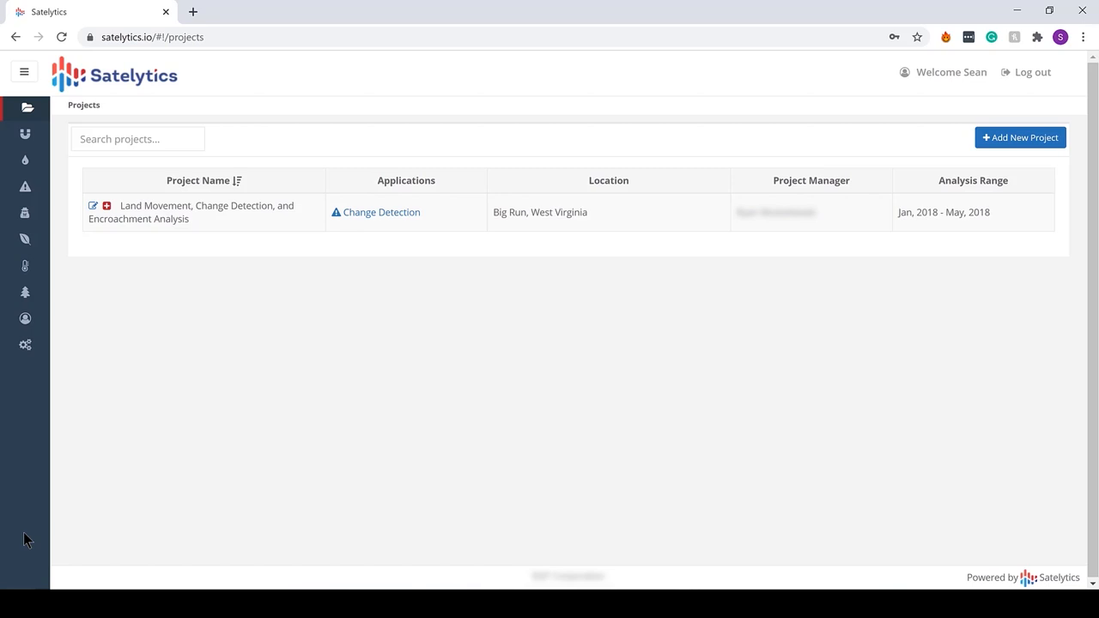
pyautogui.moveTo(376, 234)
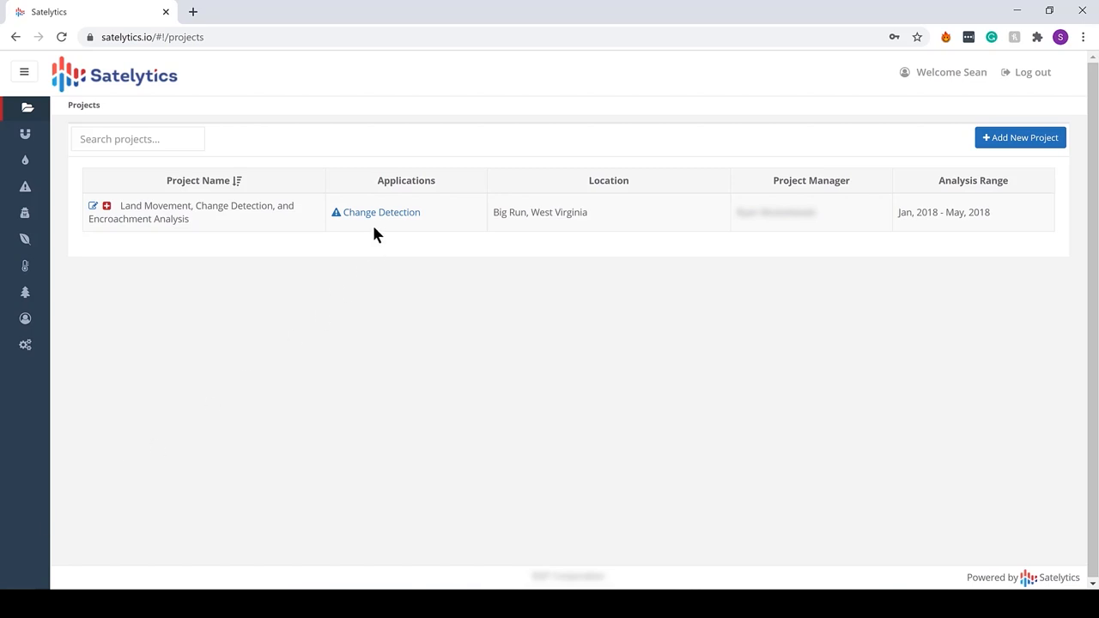
# List the project's Change Detection encroachment alerts for Jun 21 – Jul 31, 2018
pyautogui.click(381, 212)
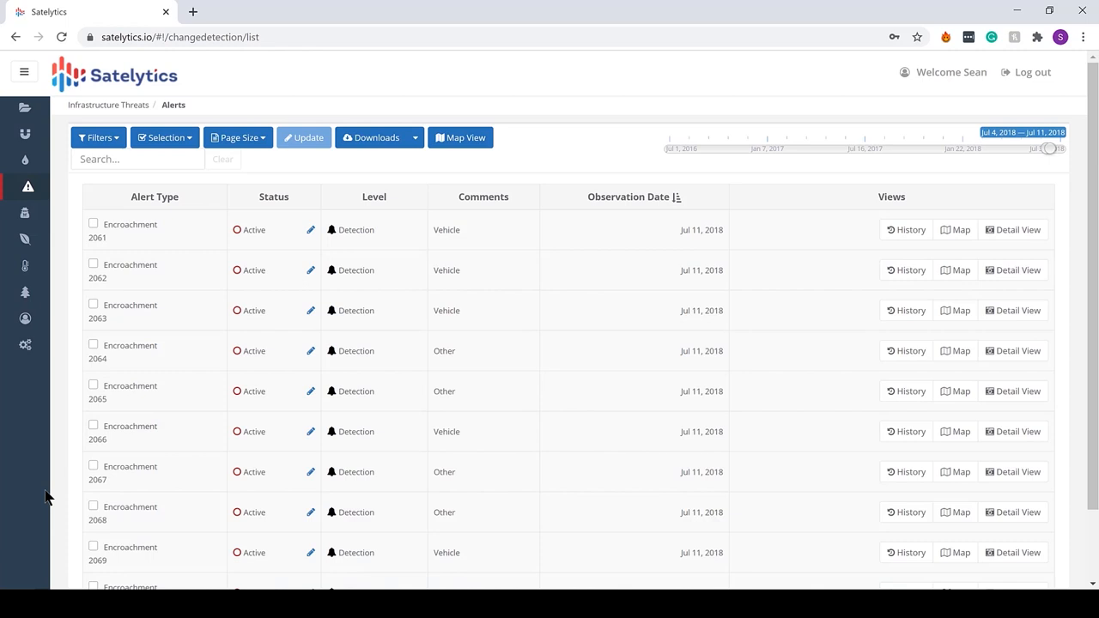
pyautogui.moveTo(44, 501)
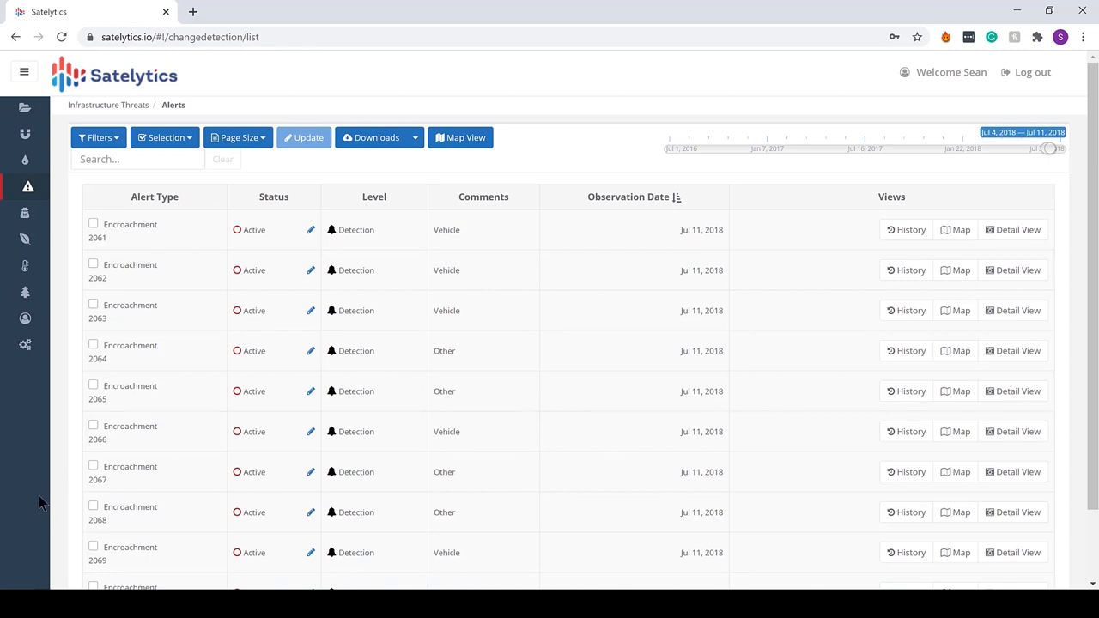
pyautogui.moveTo(1048, 148); pyautogui.dragTo(1063, 149)
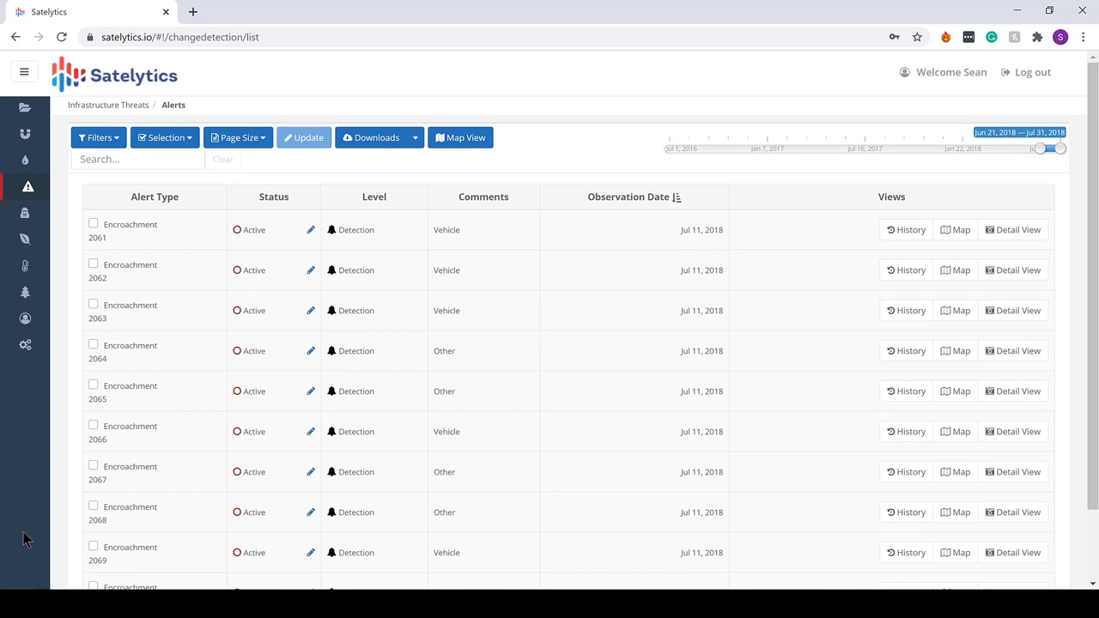
pyautogui.moveTo(24, 71)
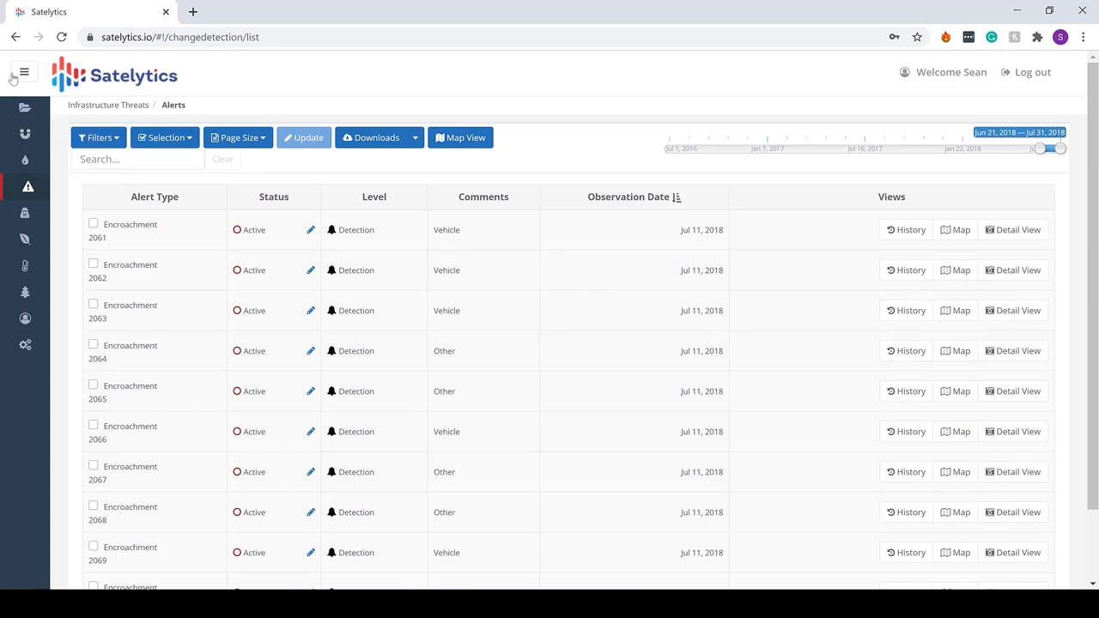
# Show the Change Detection map with its 152 clustered alert markers over the pipeline
pyautogui.click(23, 72)
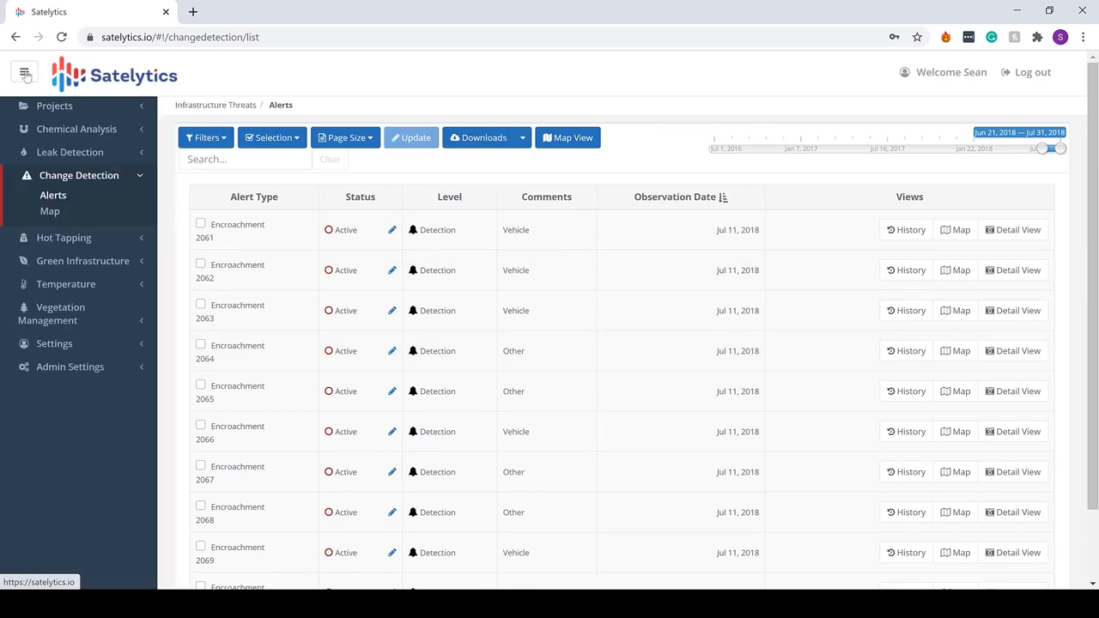
pyautogui.click(24, 72)
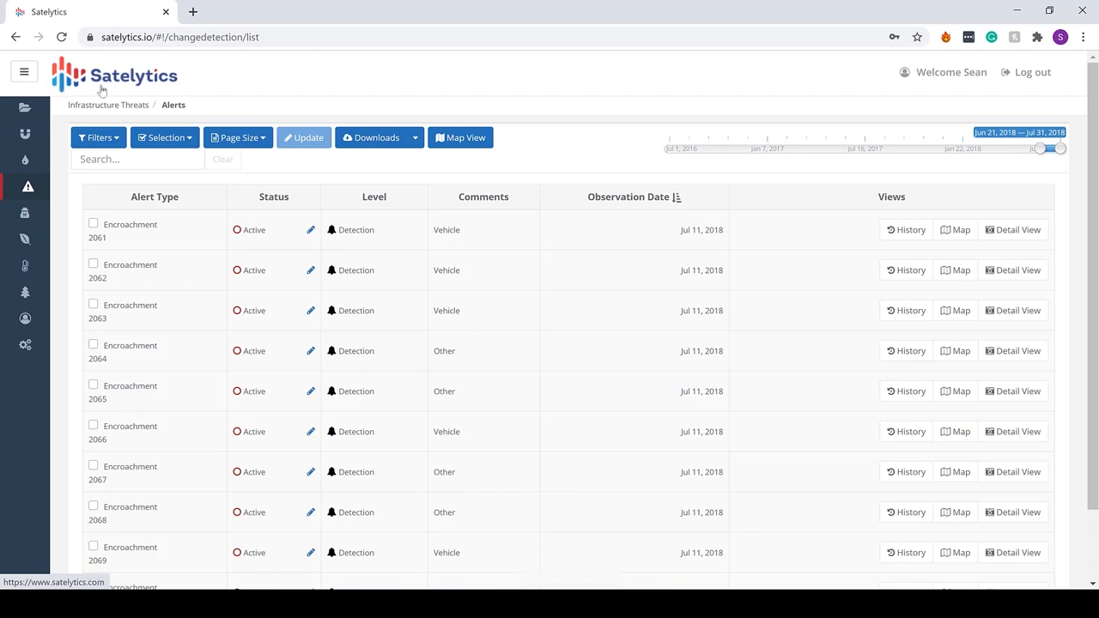
pyautogui.click(460, 138)
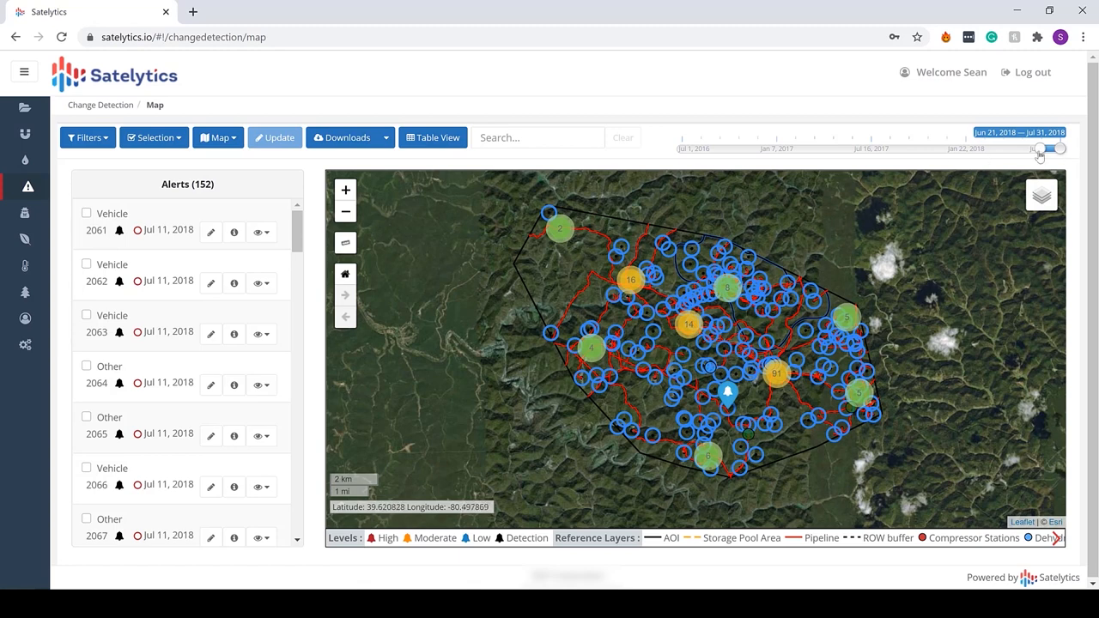
# Stretch the map's date range to Jul 7, 2016 – Jul 31, 2018, loading 1,441 alerts
pyautogui.moveTo(1058, 149); pyautogui.dragTo(1035, 148)
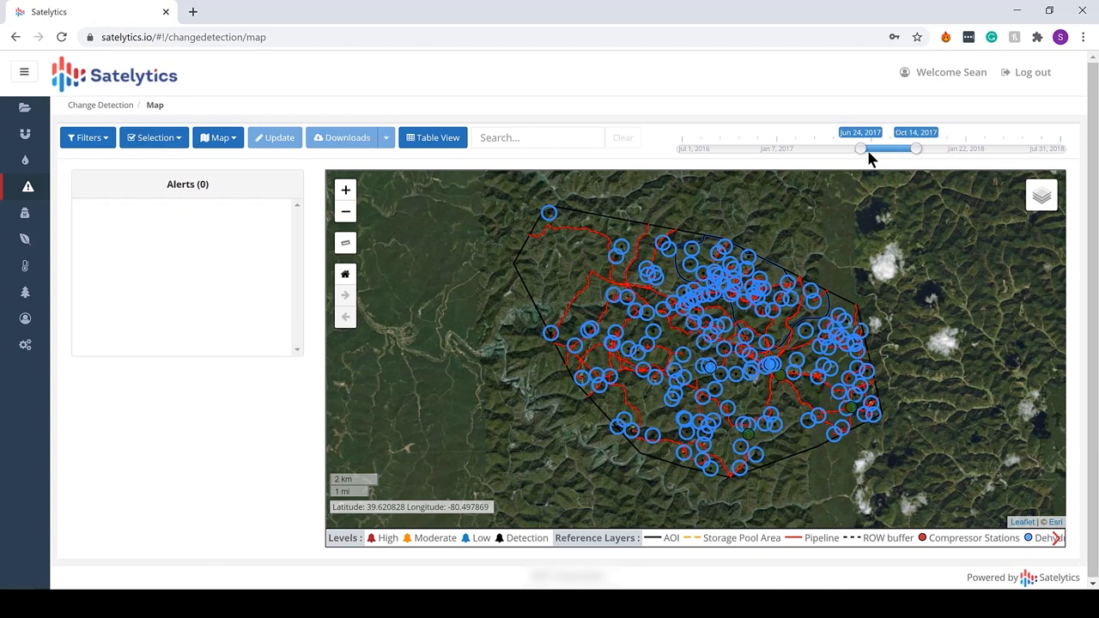
pyautogui.moveTo(860, 148); pyautogui.dragTo(763, 147)
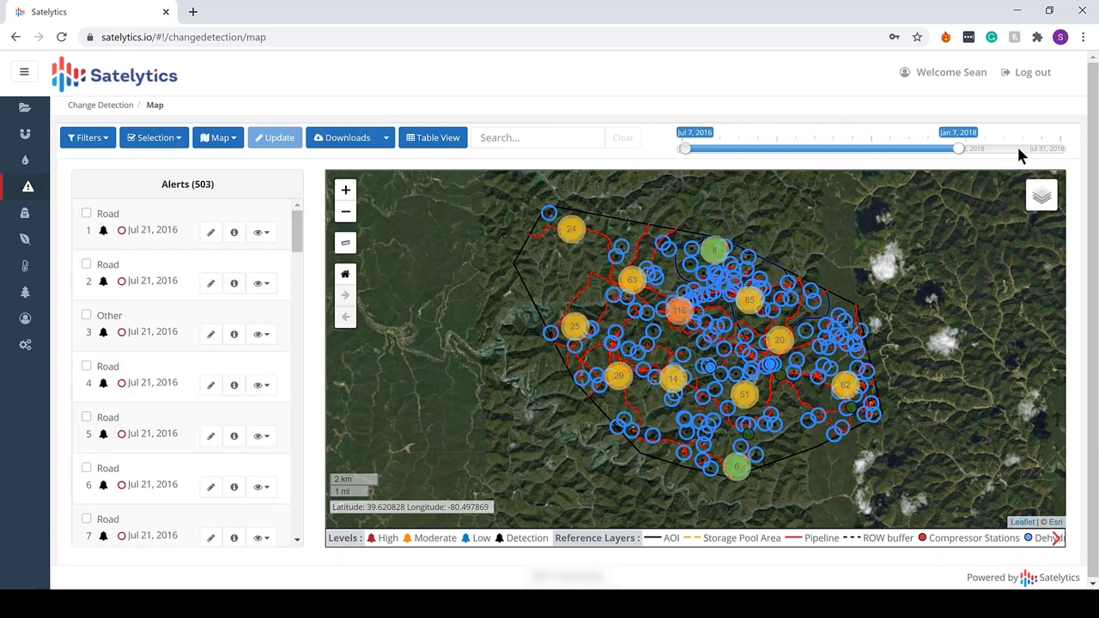
pyautogui.moveTo(957, 149); pyautogui.dragTo(1060, 149)
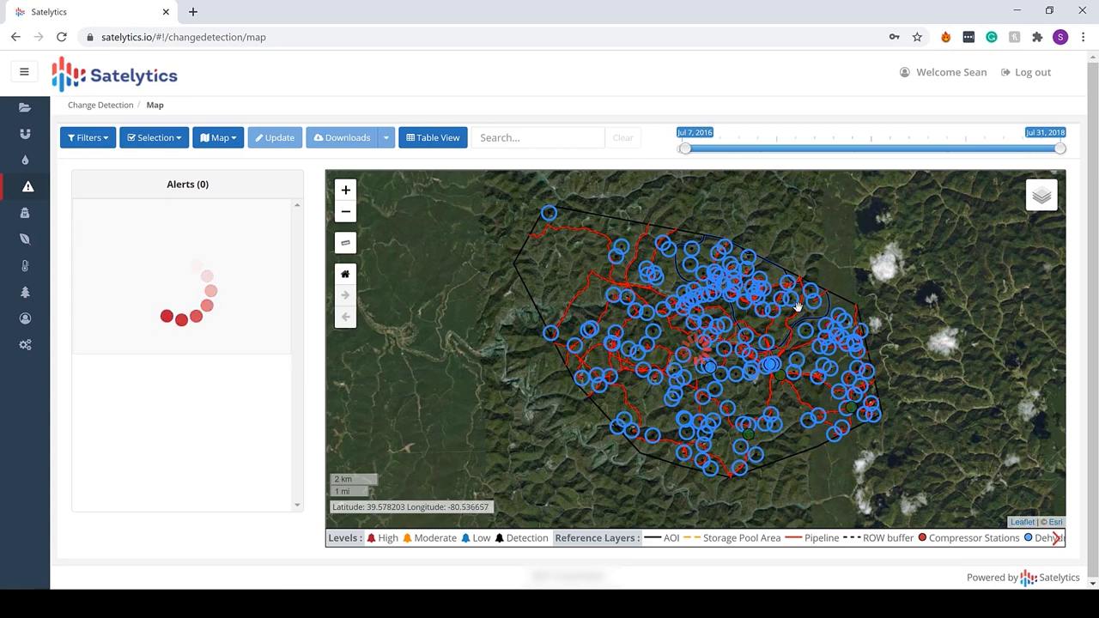
pyautogui.click(275, 137)
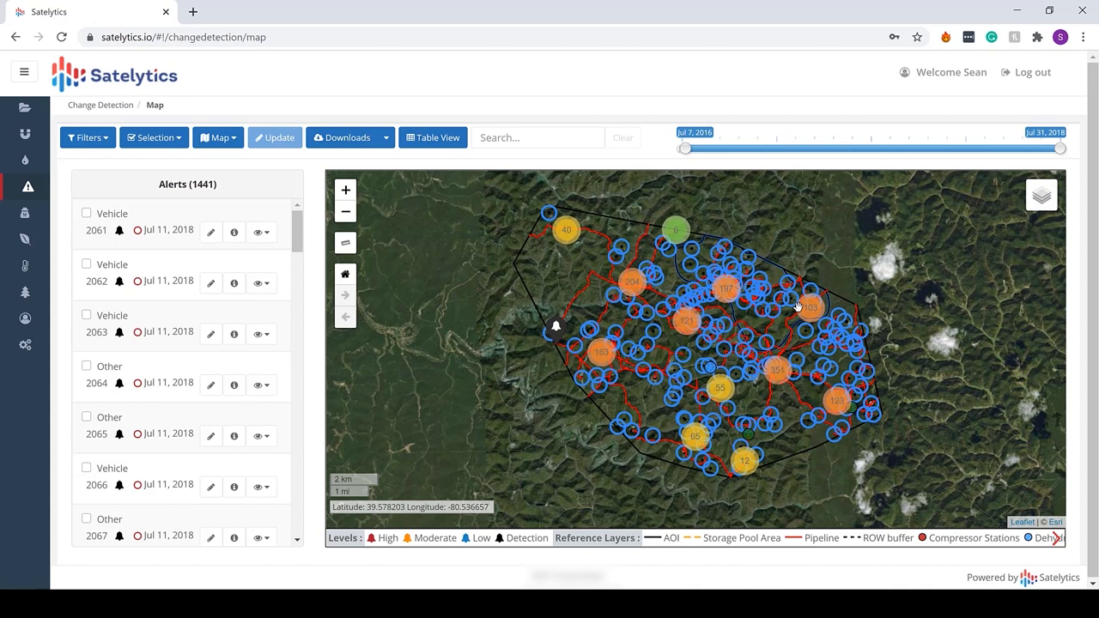
pyautogui.moveTo(609, 395)
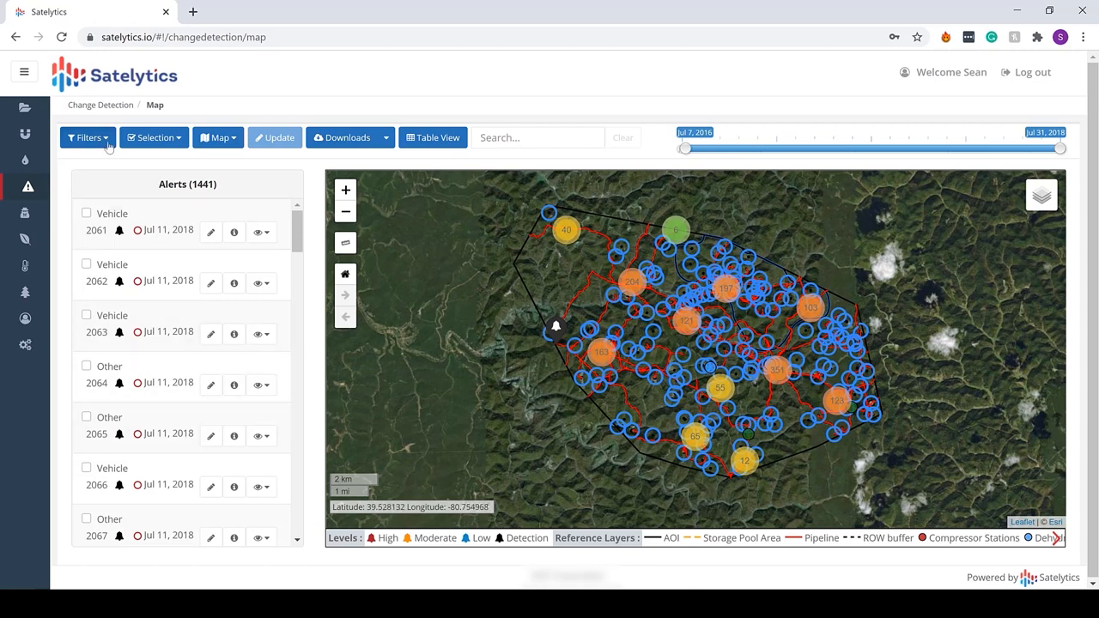
# Filter the alert types down to Land Slips (303 alerts) and show them in Table View
pyautogui.click(88, 138)
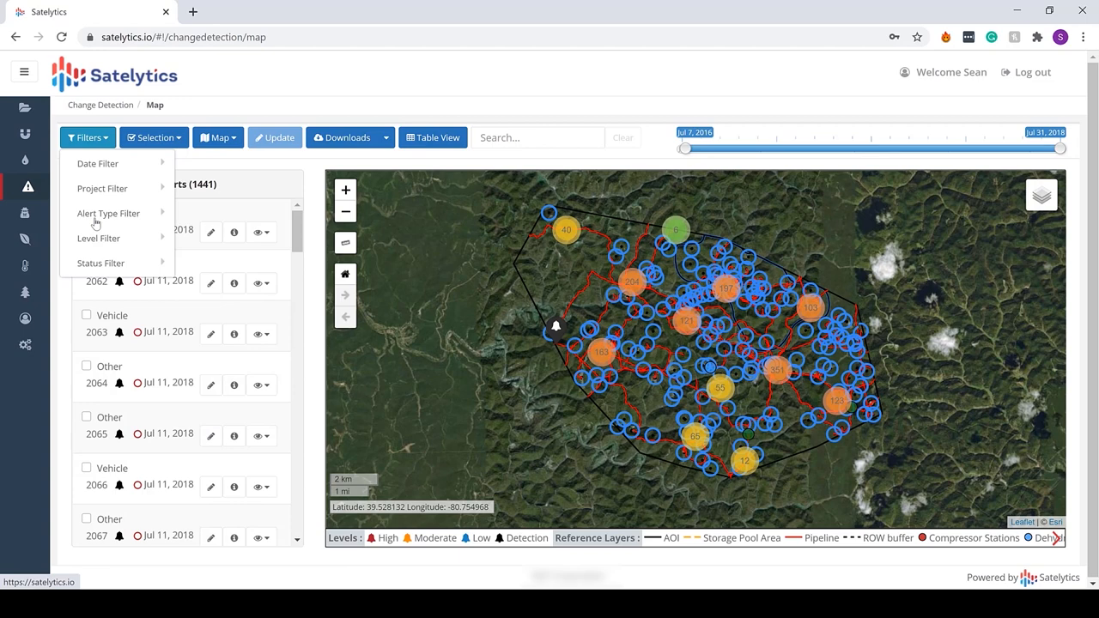
pyautogui.click(108, 214)
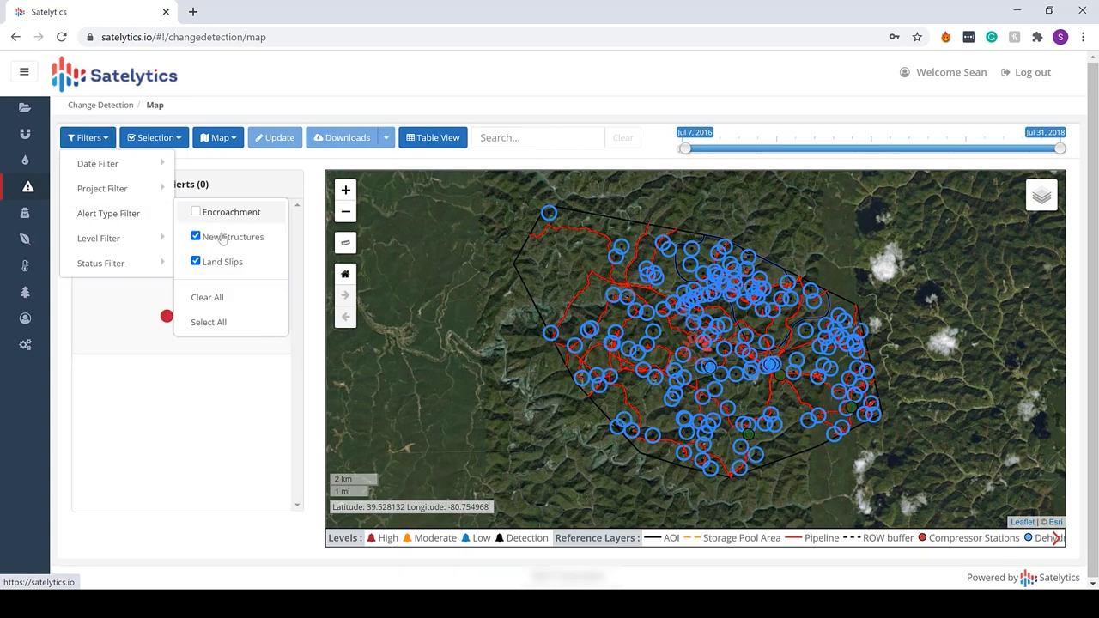
pyautogui.click(274, 137)
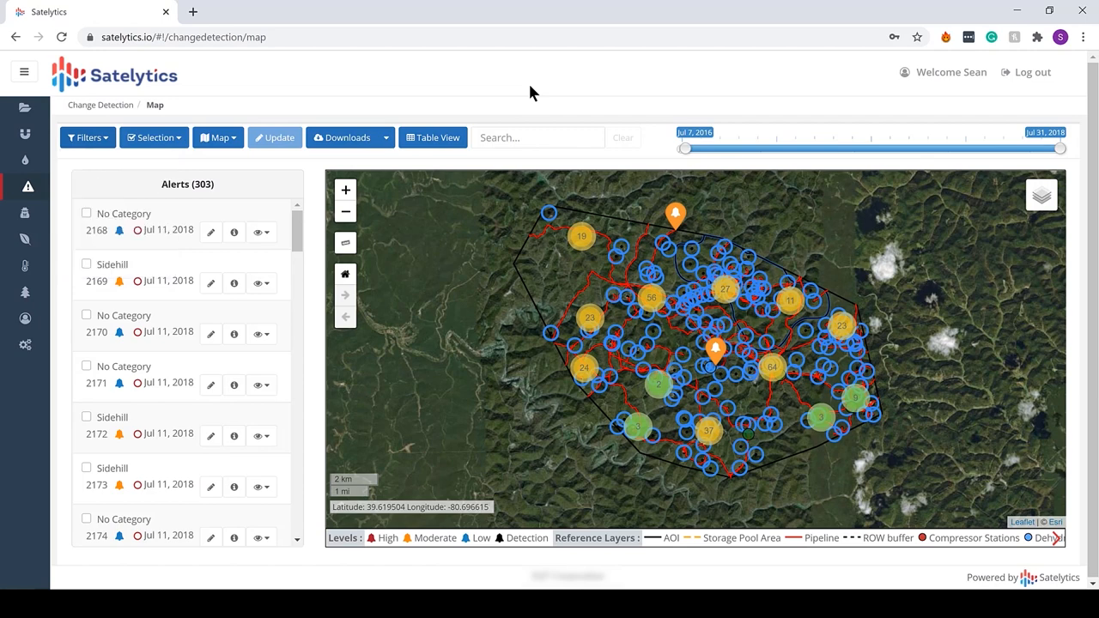
pyautogui.click(433, 138)
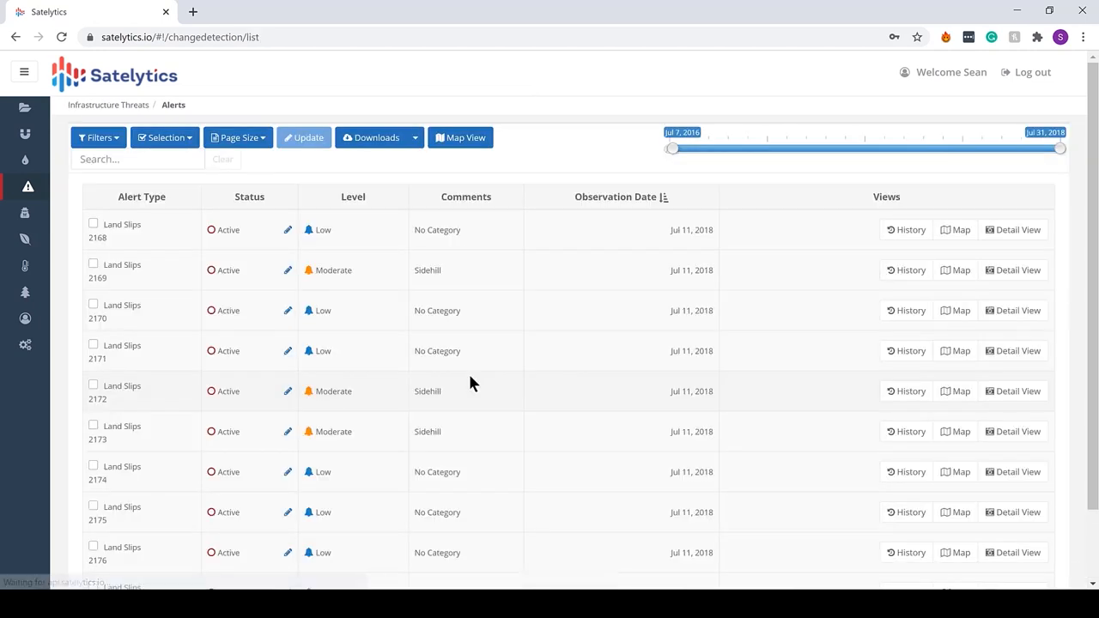
pyautogui.moveTo(486, 458)
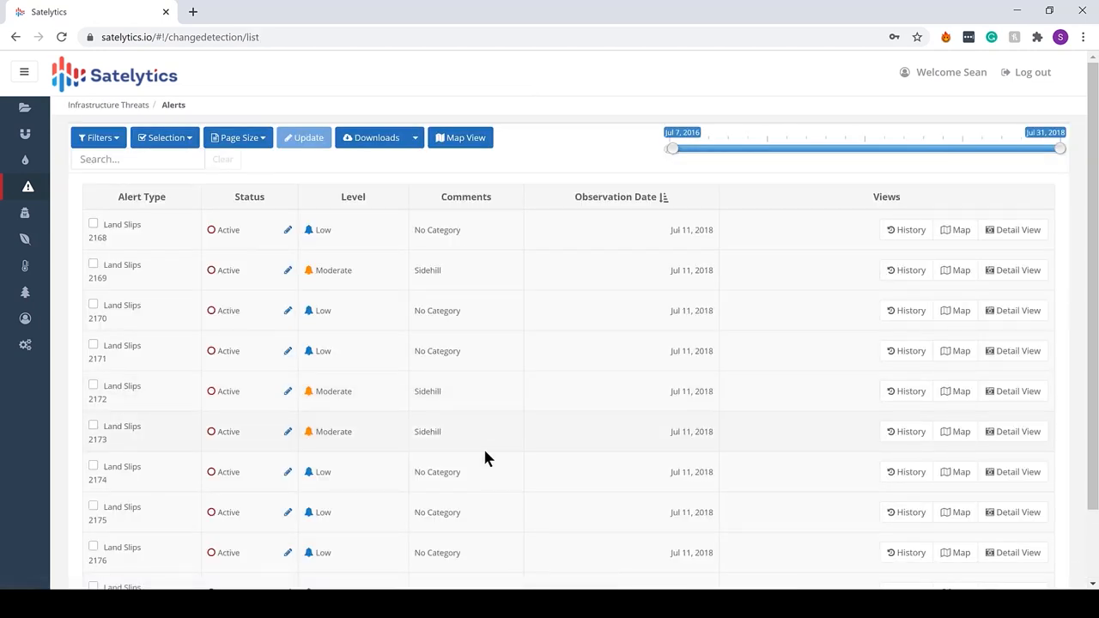
# Search 'high' to list only High-level Land Slips alerts
pyautogui.scroll(-3)
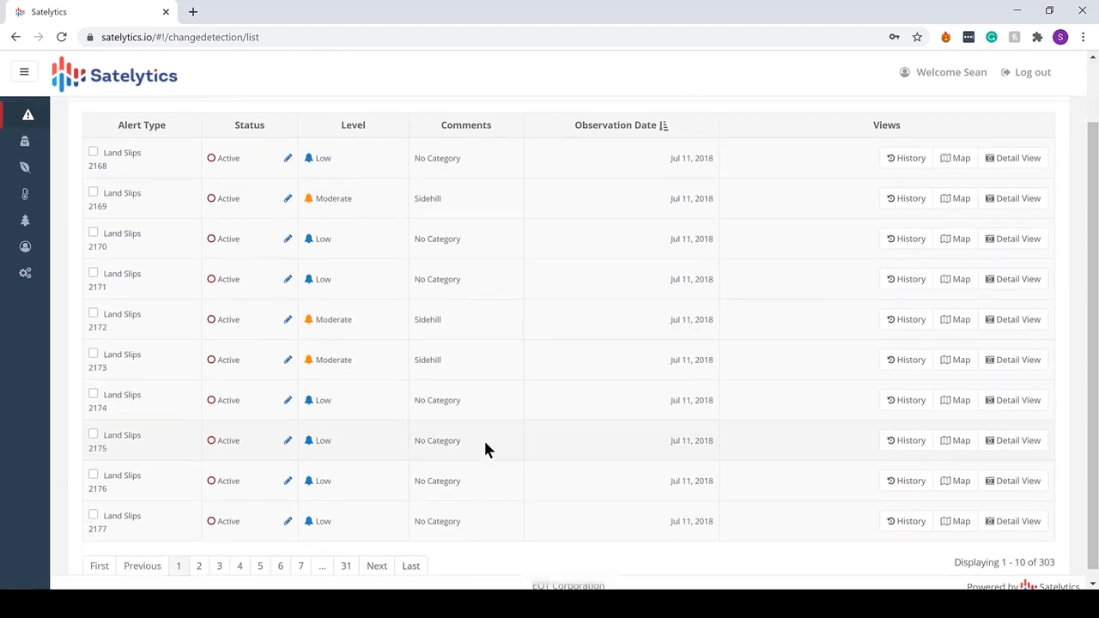
pyautogui.scroll(-3)
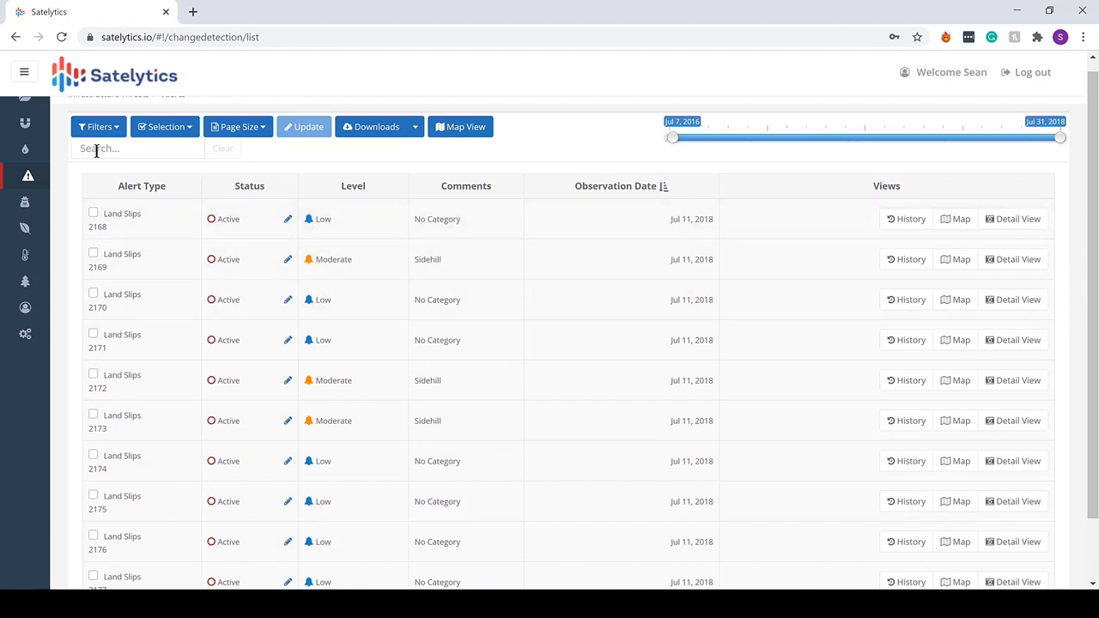
pyautogui.write('high')
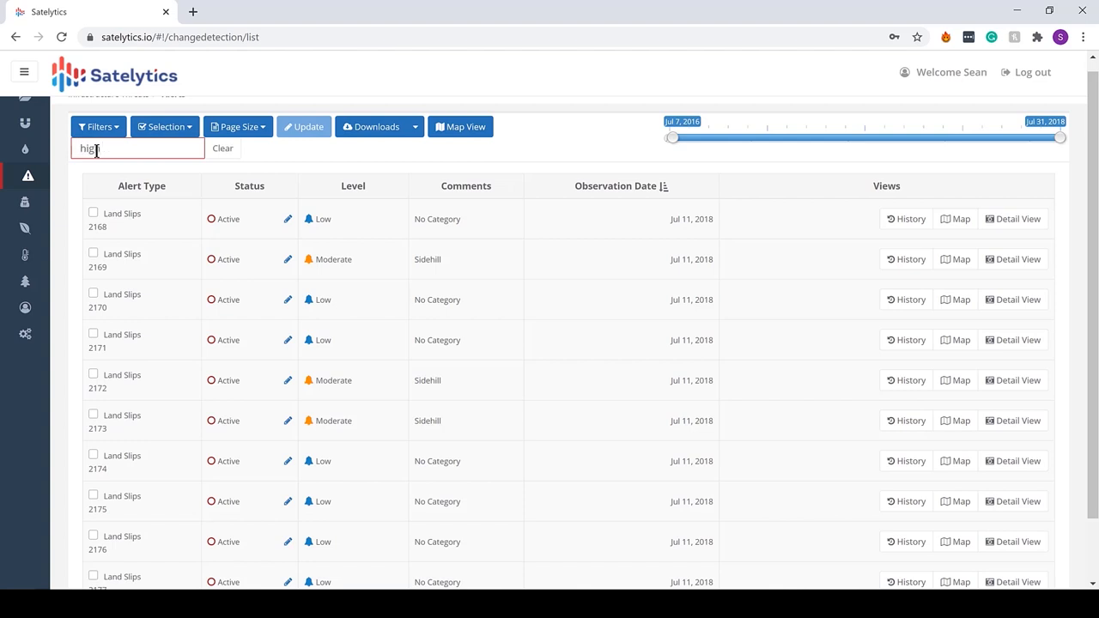
pyautogui.click(303, 127)
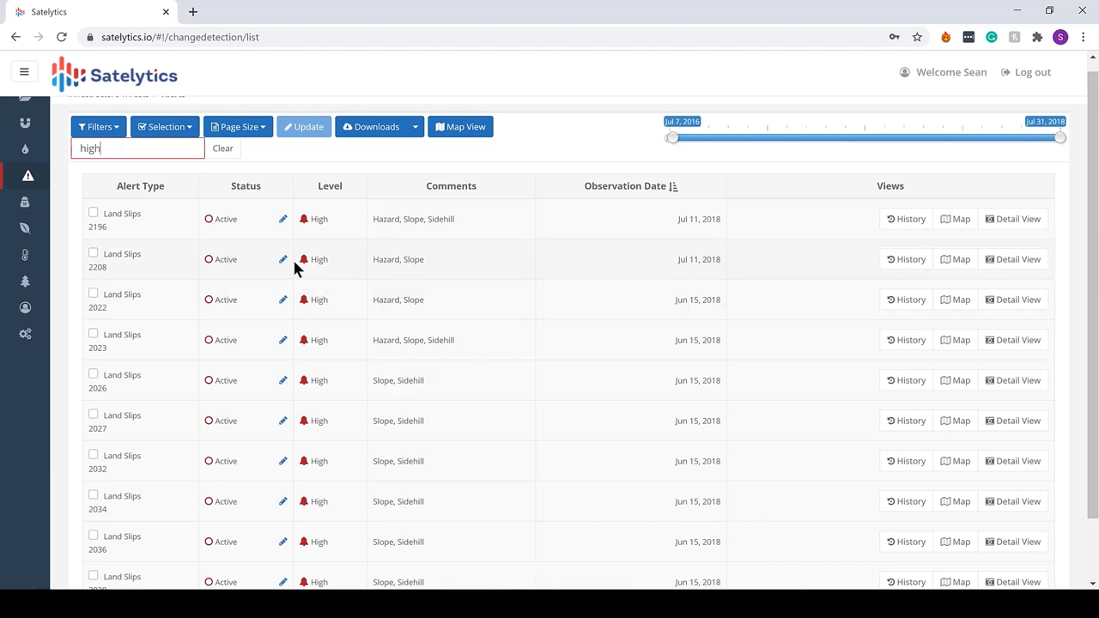
pyautogui.moveTo(955, 219)
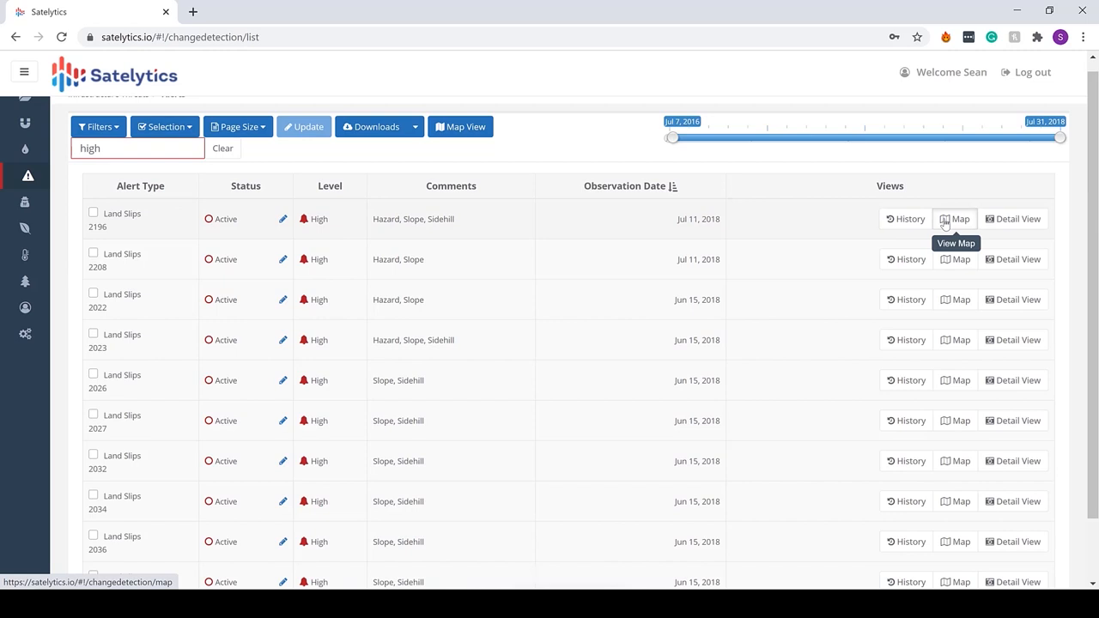
pyautogui.click(954, 218)
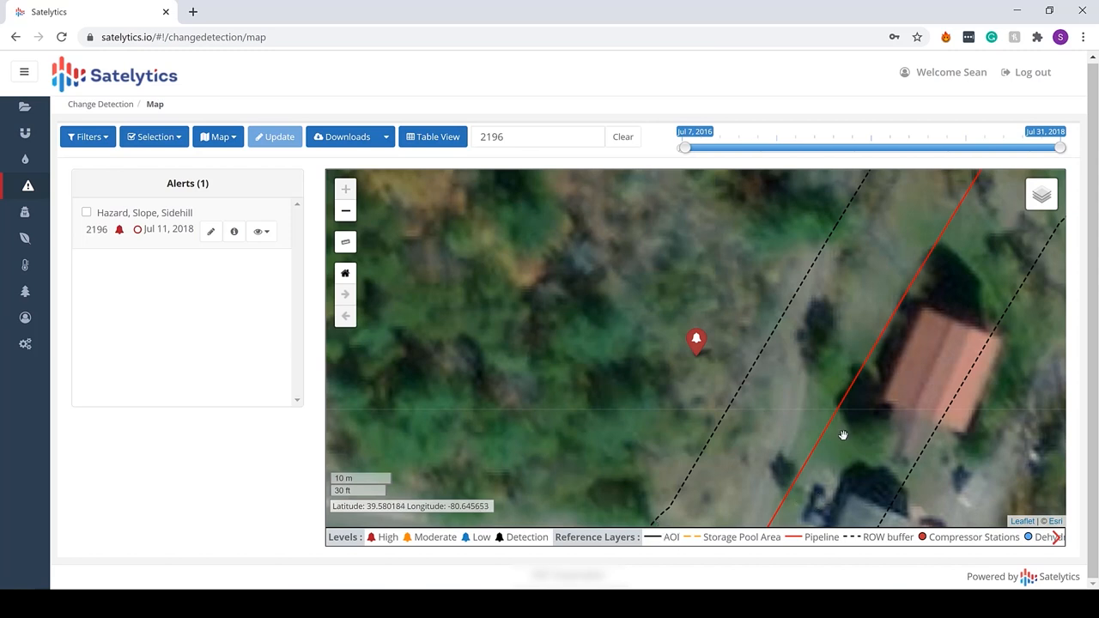
pyautogui.moveTo(844, 442)
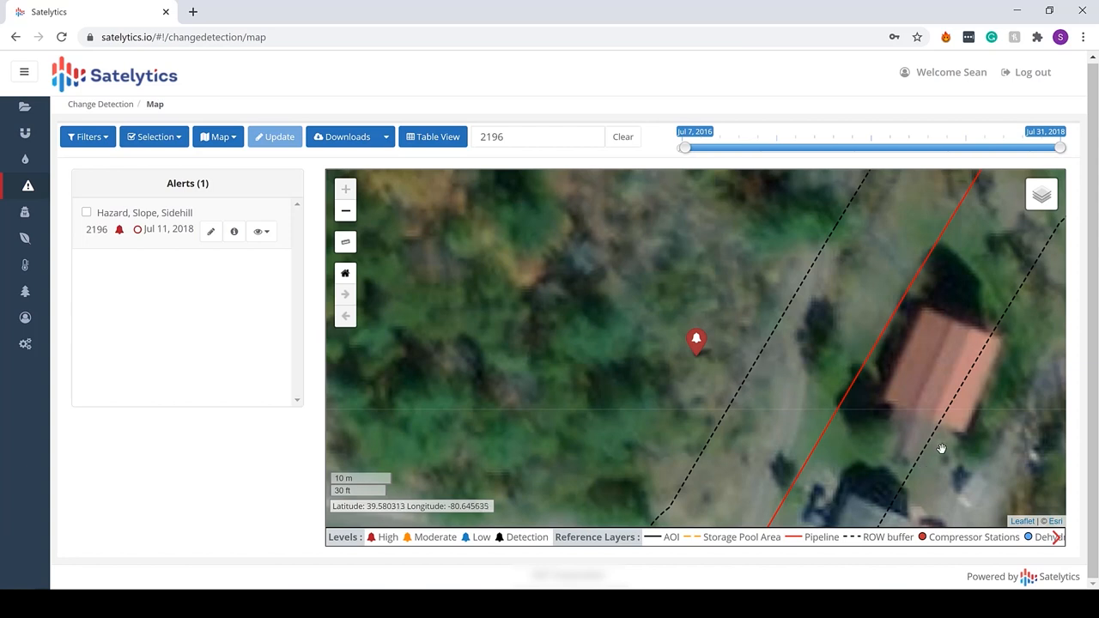
pyautogui.moveTo(485, 475)
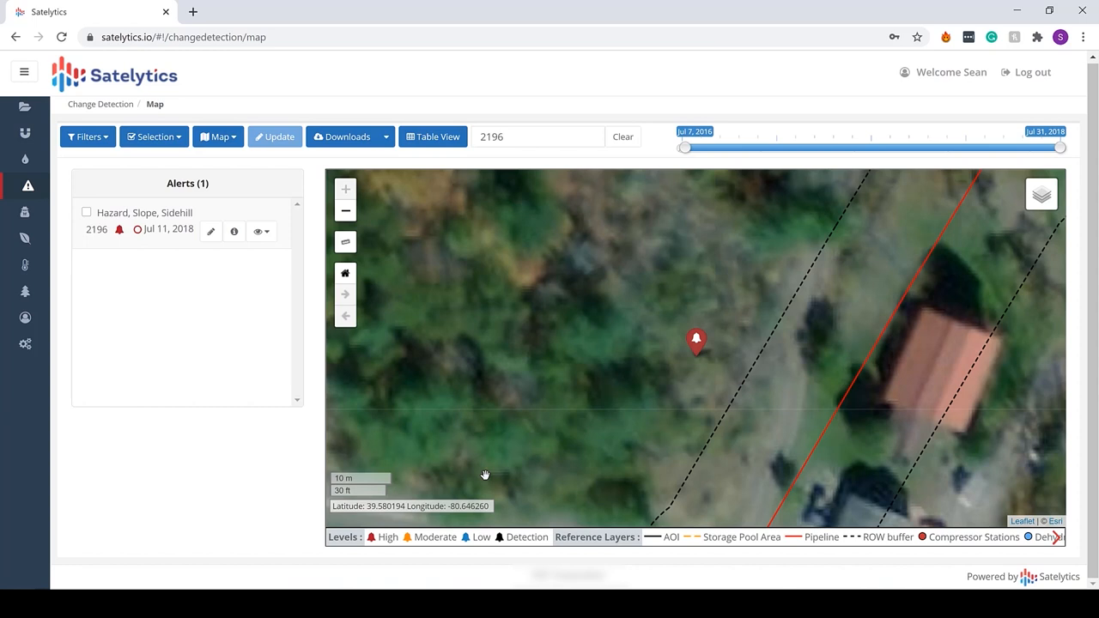
pyautogui.moveTo(703, 344)
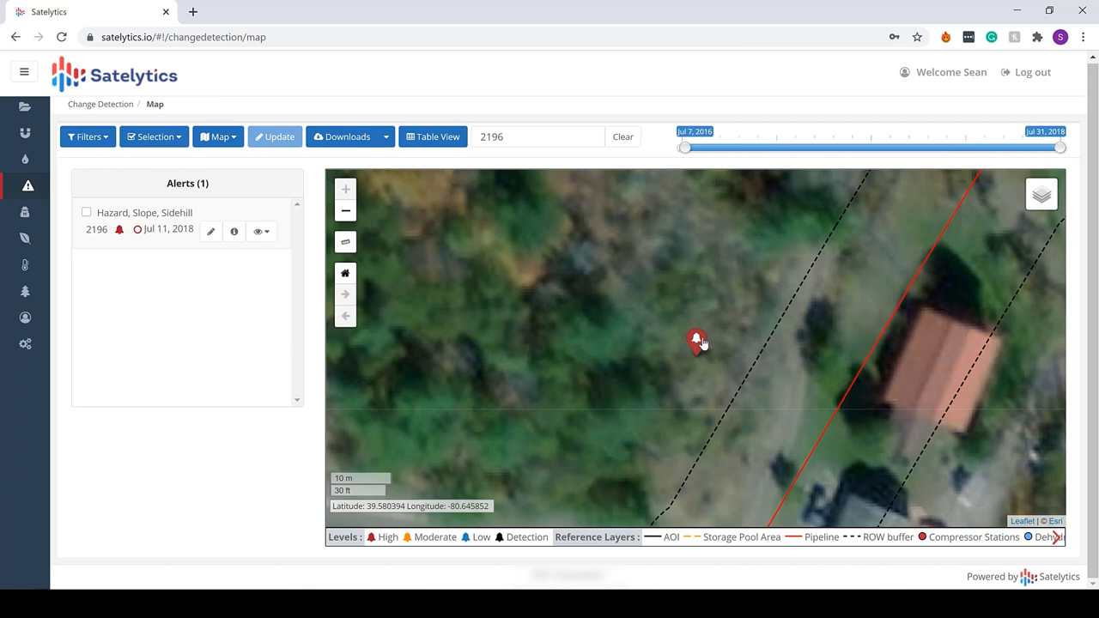
pyautogui.click(697, 339)
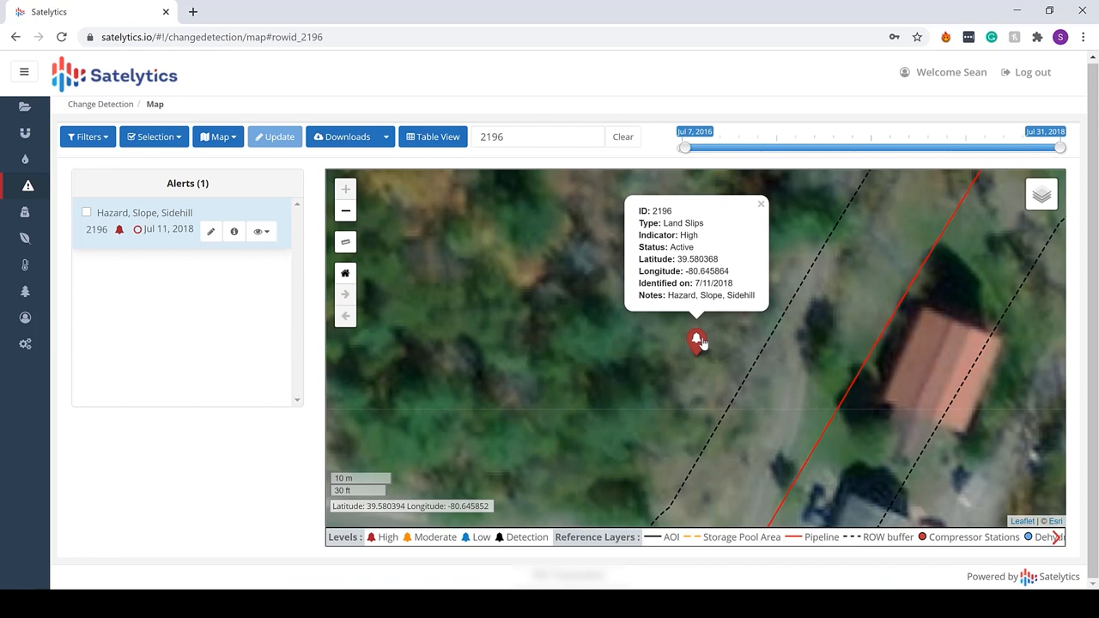
pyautogui.moveTo(628, 353)
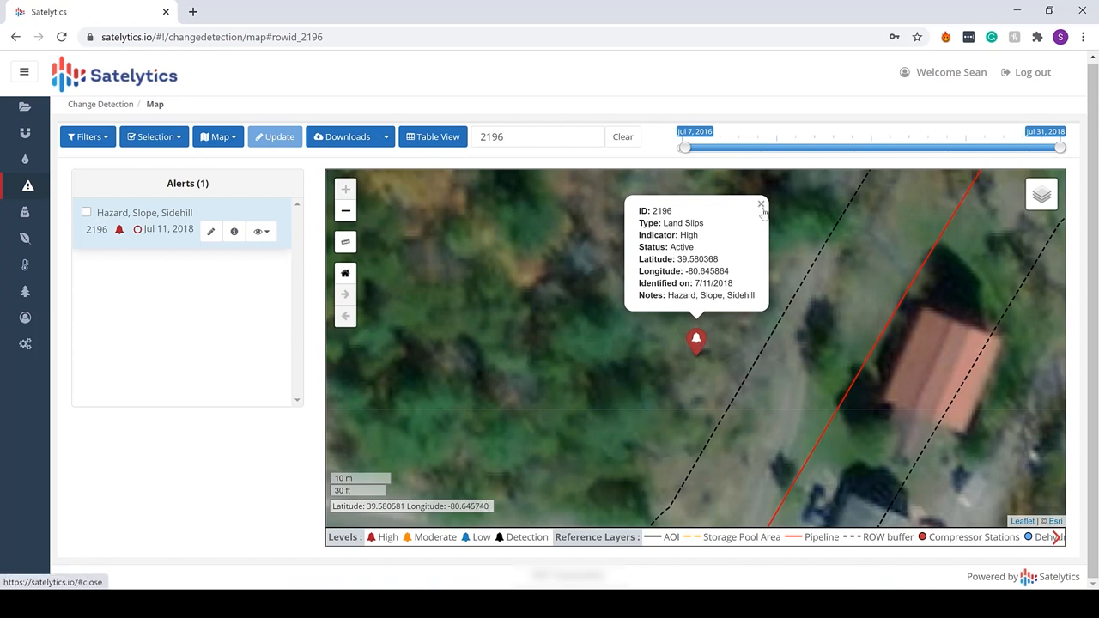
# Close alert 2196's map popup and bring up its eye-dropdown viewing options
pyautogui.click(761, 204)
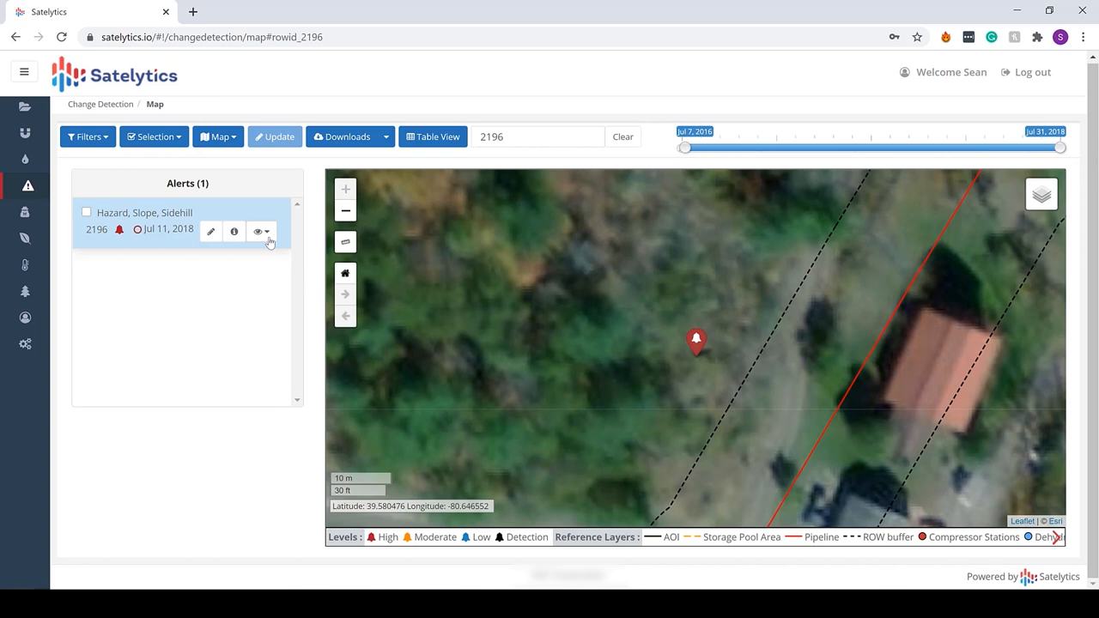
pyautogui.click(262, 232)
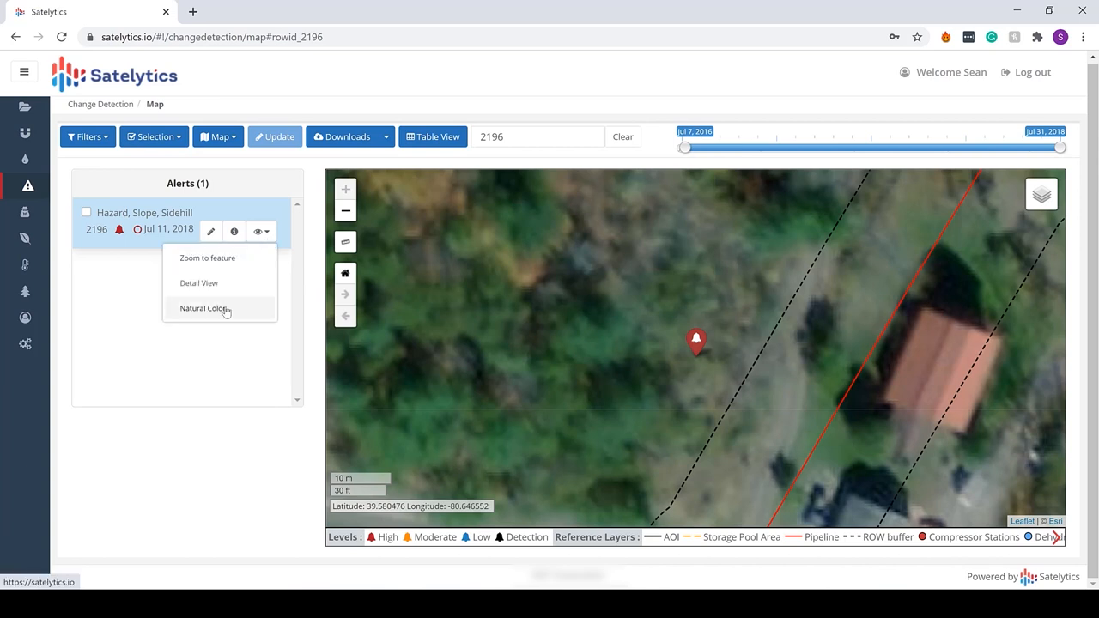
# Switch alert 2196 to Natural Color and zoom into its Jun 15 vs Jul 11 Detail View
pyautogui.click(204, 308)
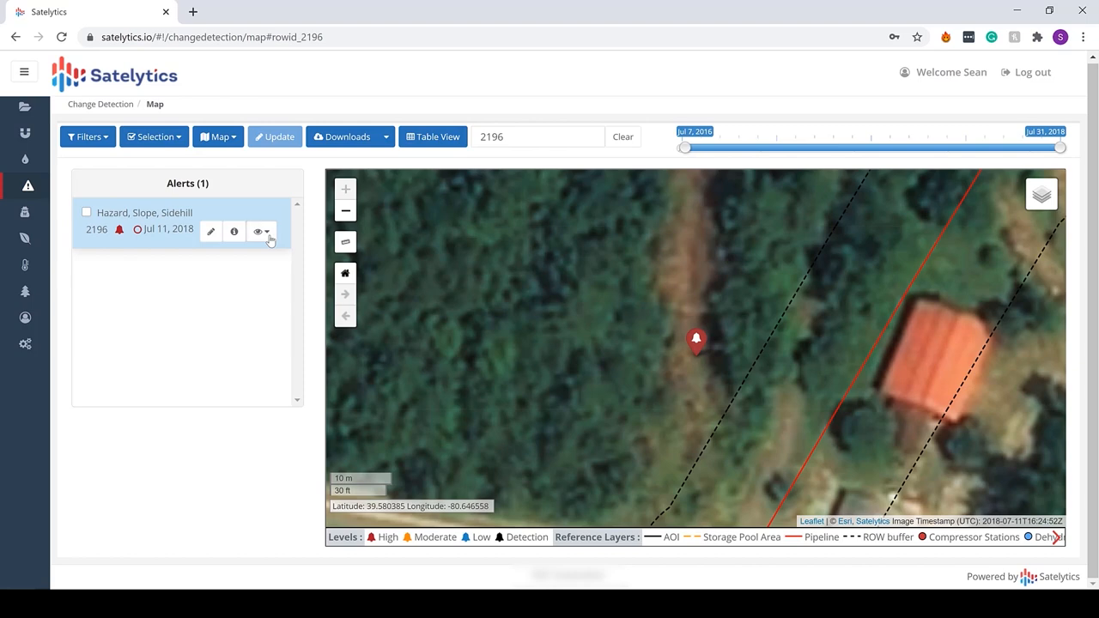
pyautogui.click(258, 231)
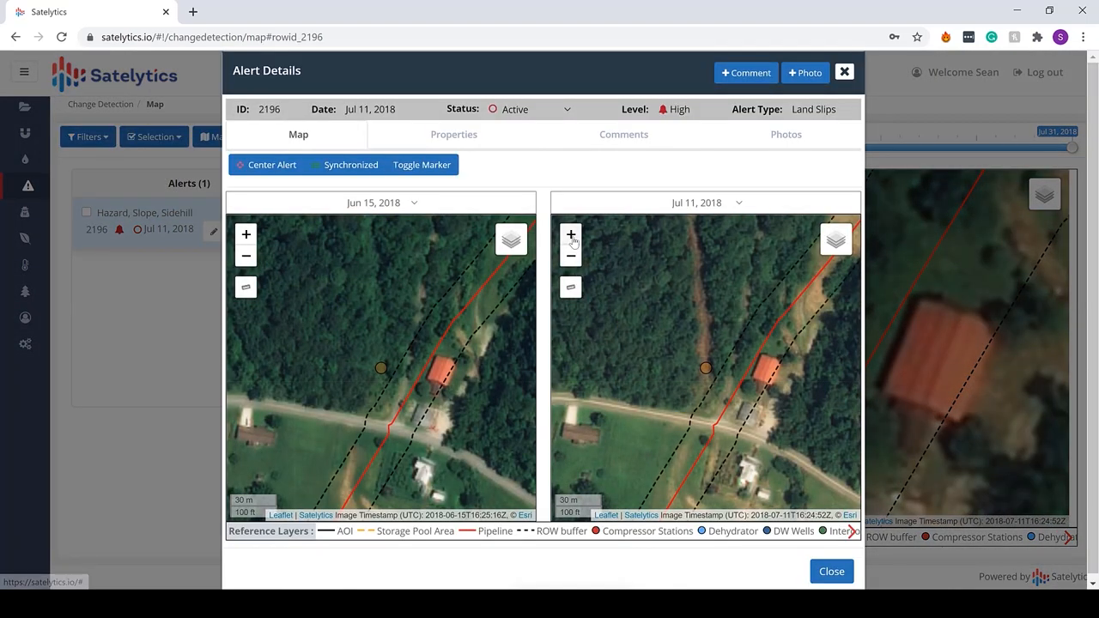
pyautogui.click(570, 234)
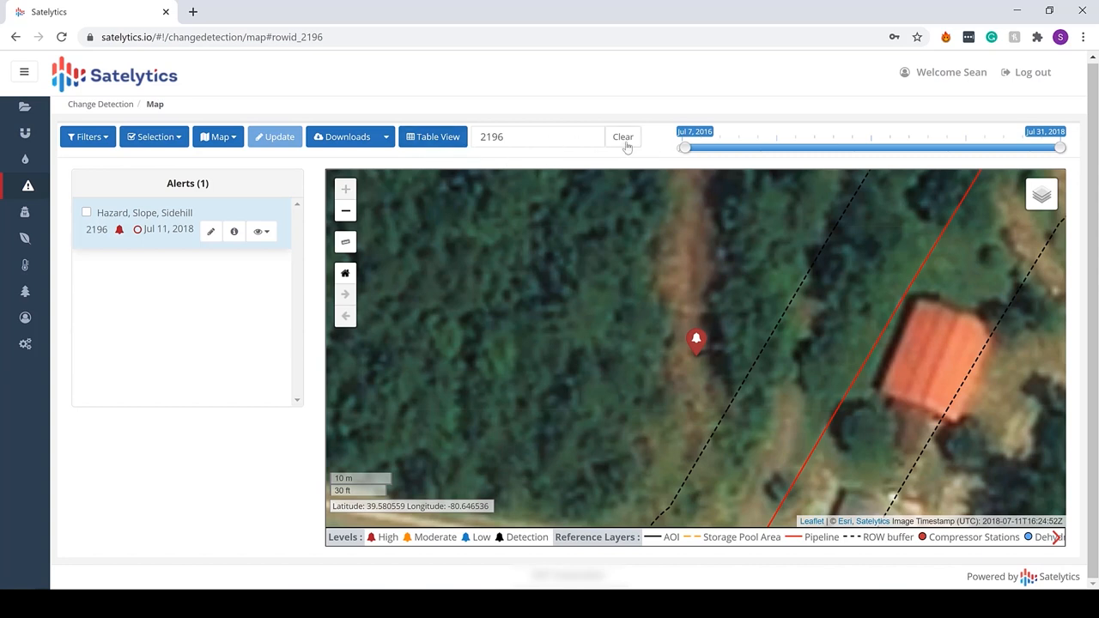
# Clear the alert 2196 search and return to the project's Change Detection alerts table
pyautogui.click(623, 137)
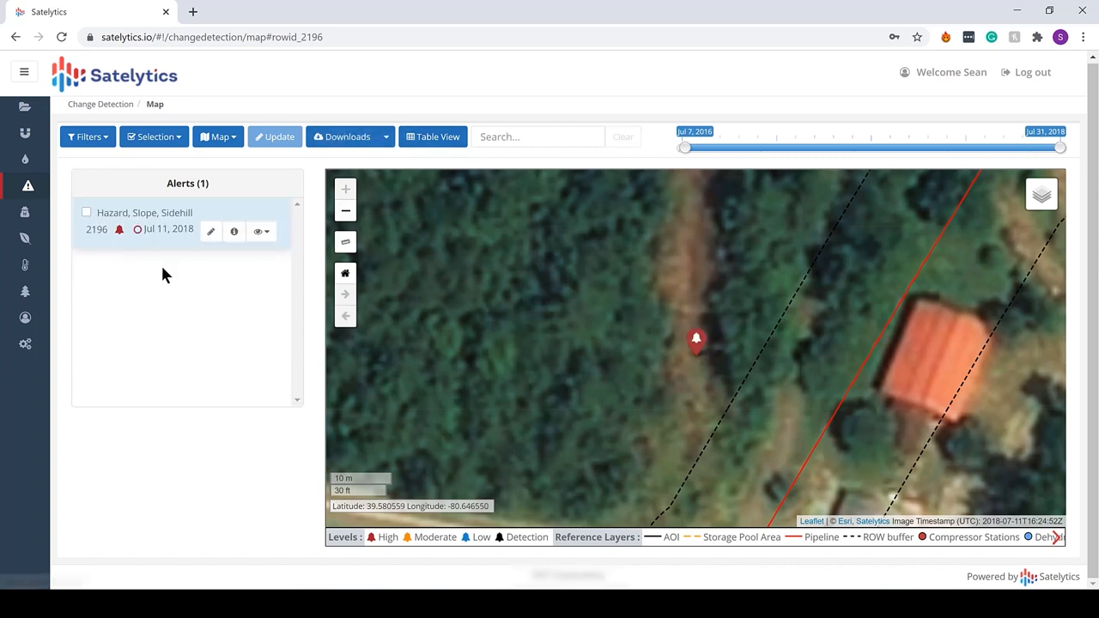
pyautogui.click(25, 107)
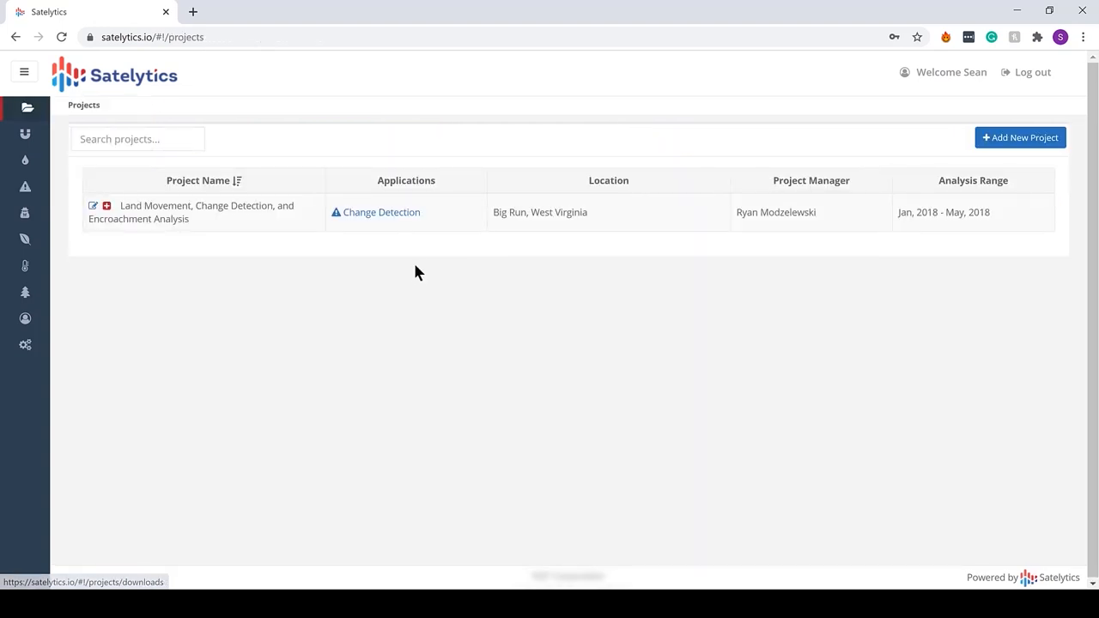
pyautogui.click(381, 212)
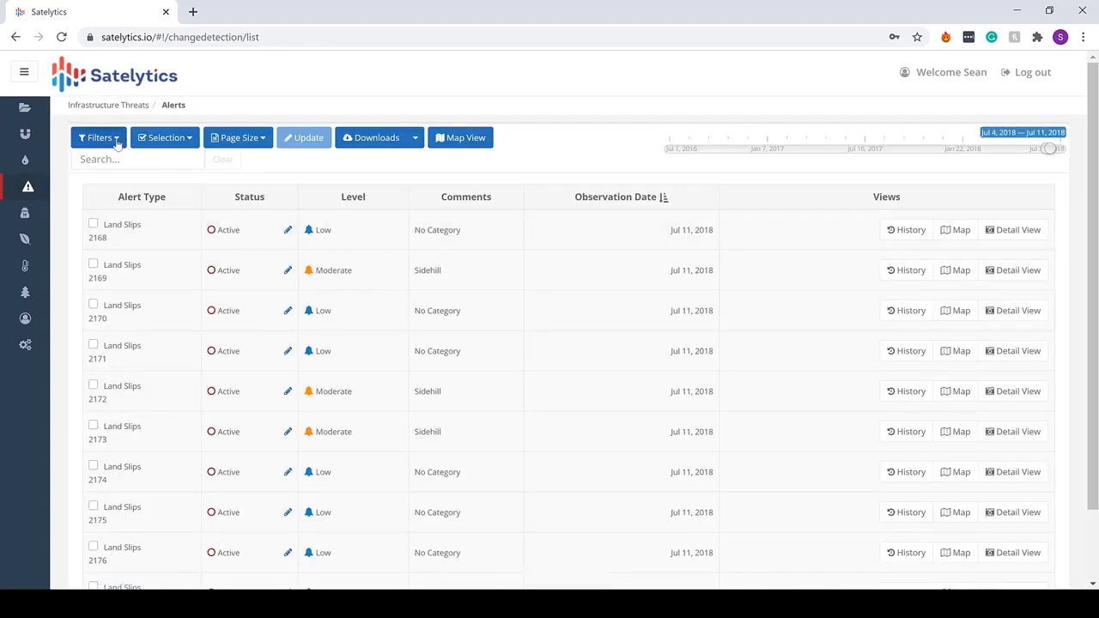
# Filter the alerts table to Encroachment detections through the Filters menu
pyautogui.click(98, 137)
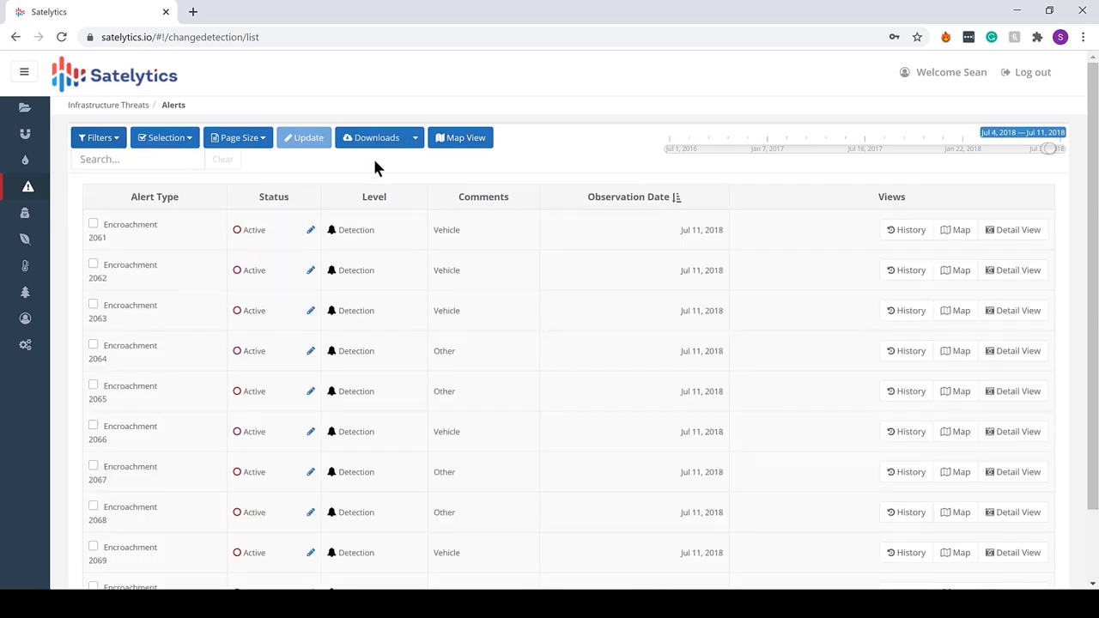
pyautogui.moveTo(506, 400)
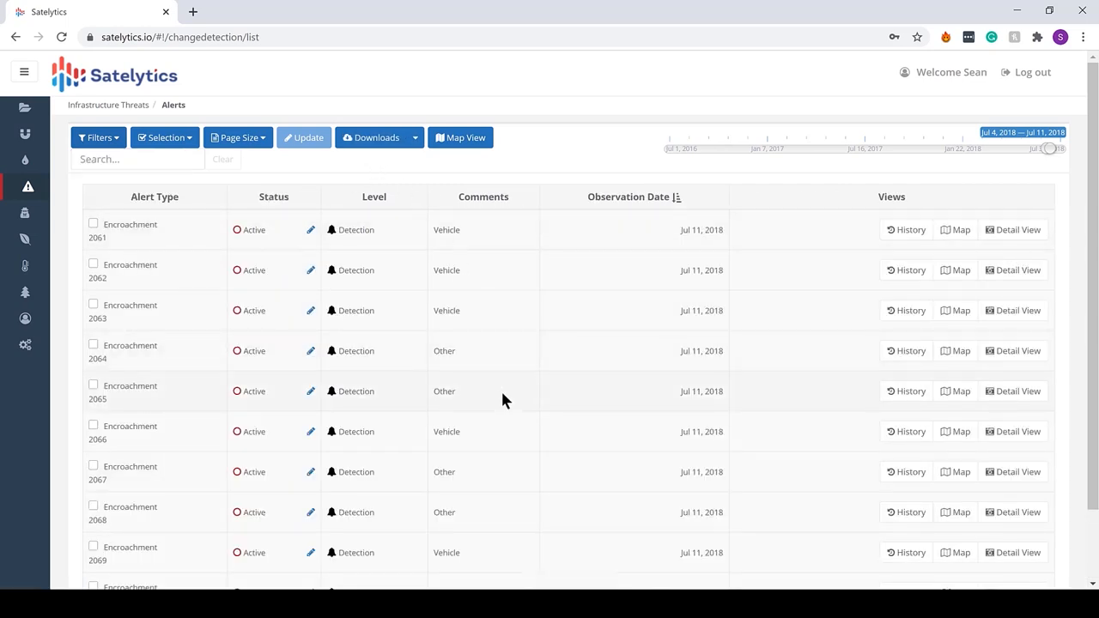
pyautogui.moveTo(479, 427)
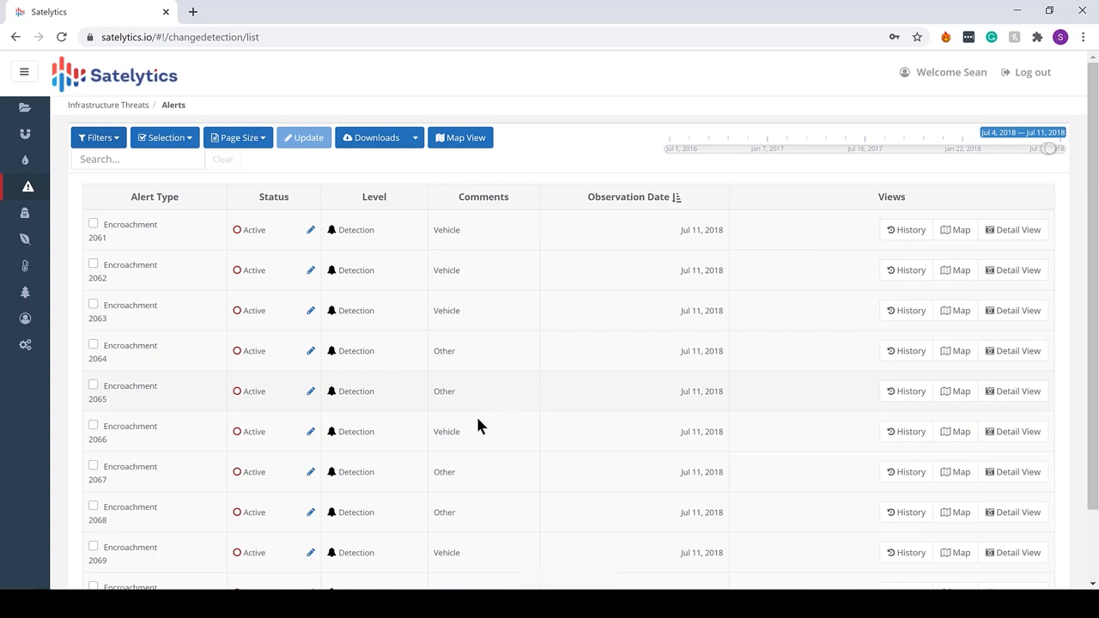
pyautogui.moveTo(955, 432)
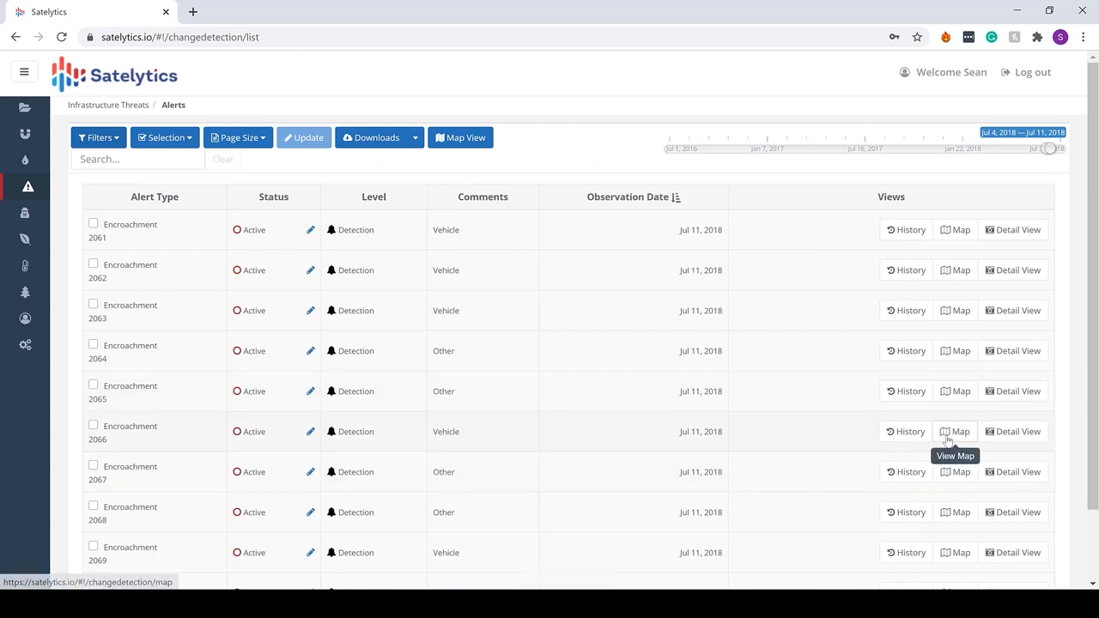
# Show vehicle alert 2066 on the map, review its popup, and switch to Natural Color
pyautogui.click(955, 431)
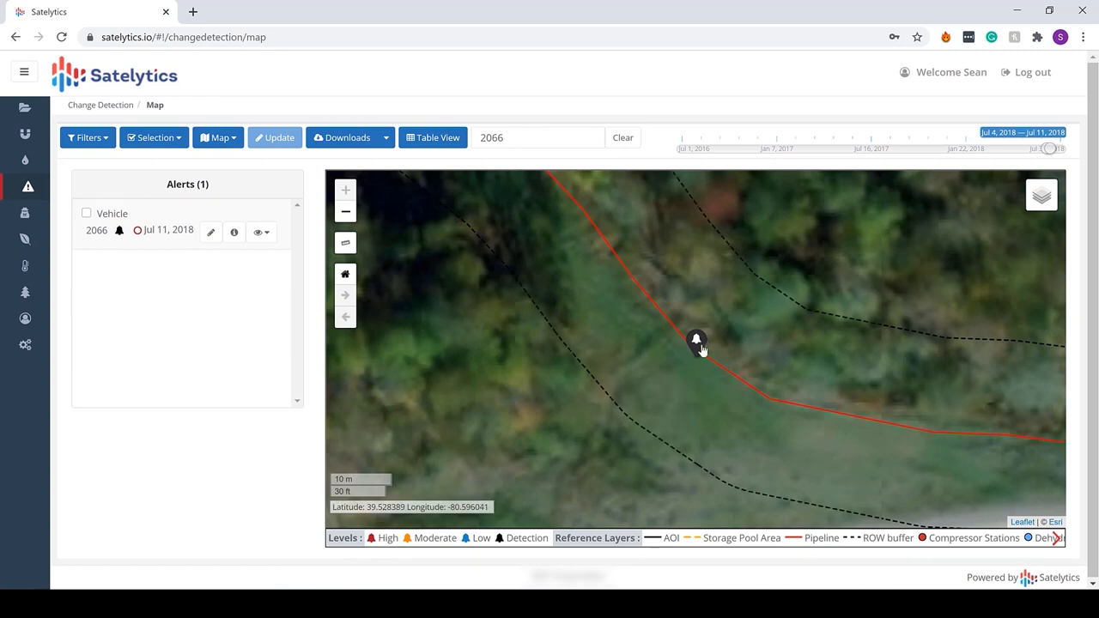
pyautogui.click(697, 339)
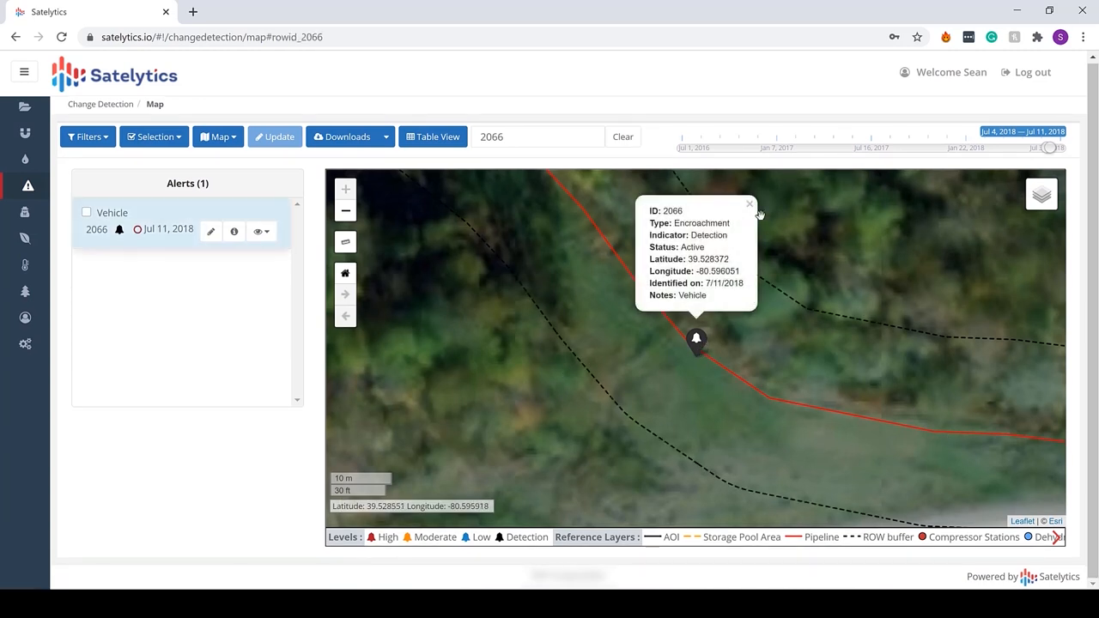
pyautogui.click(749, 204)
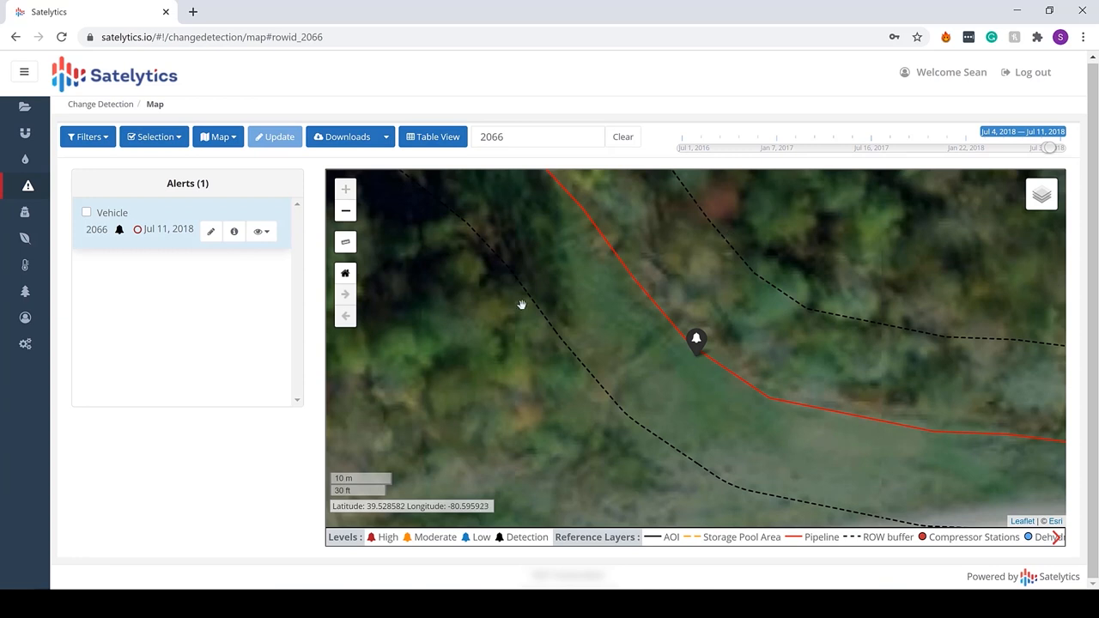
pyautogui.click(258, 231)
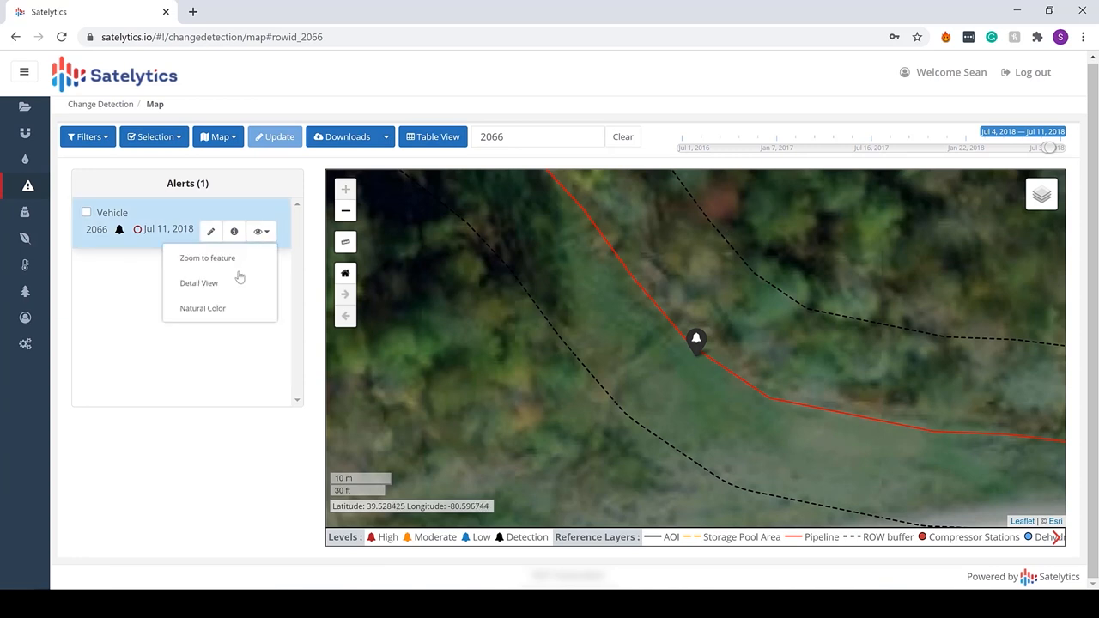
pyautogui.click(203, 308)
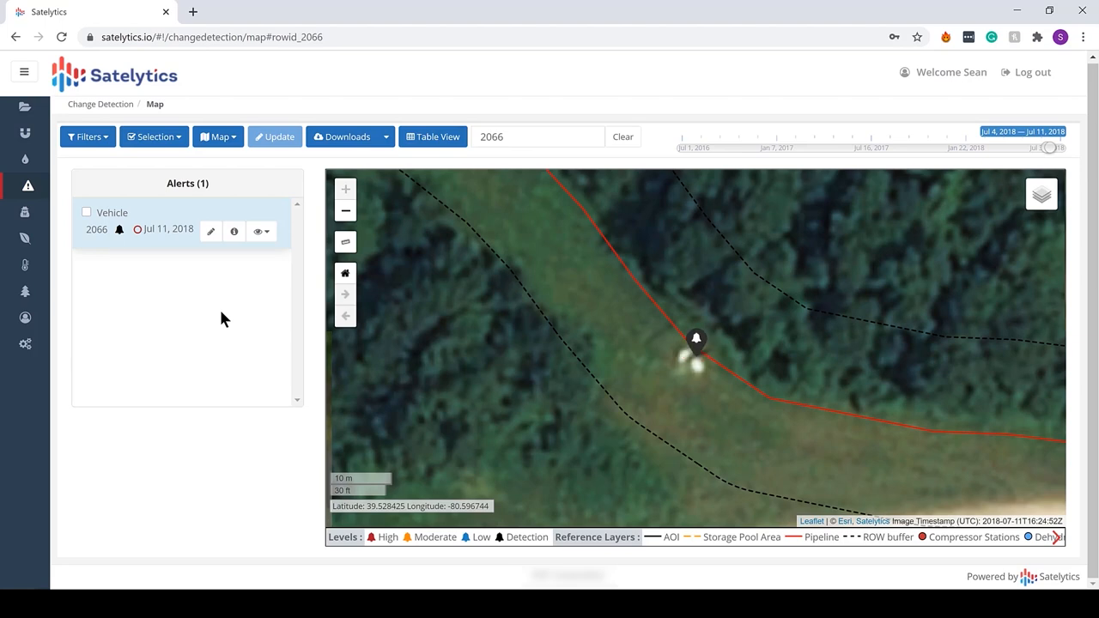
# Open alert 2066's Jun 15 vs Jul 11, 2018 Detail View and zoom in
pyautogui.click(258, 231)
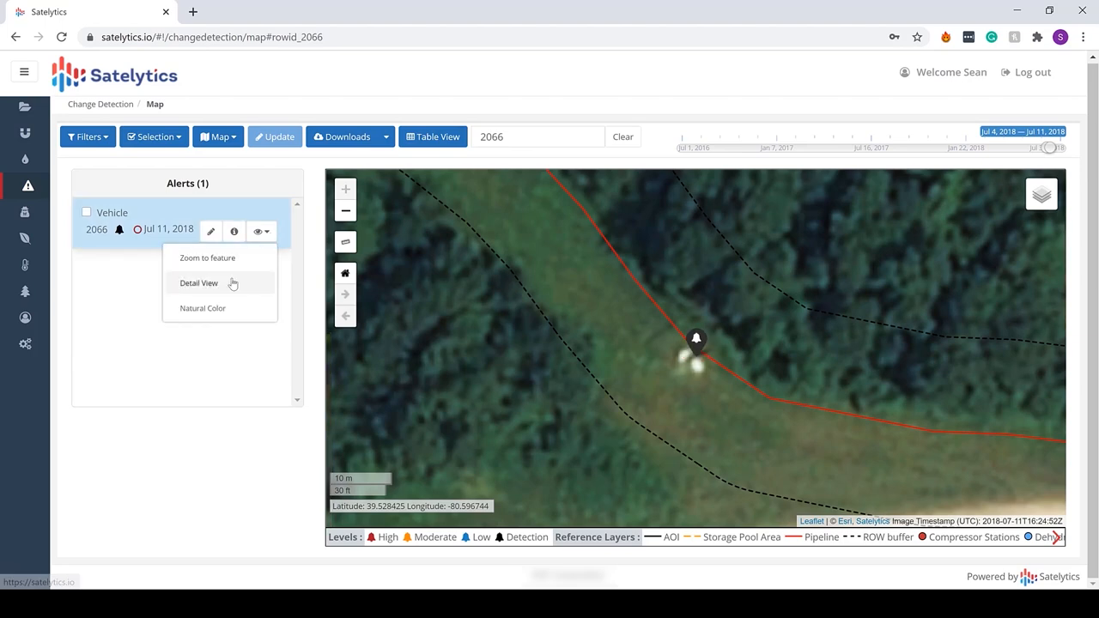
pyautogui.click(198, 283)
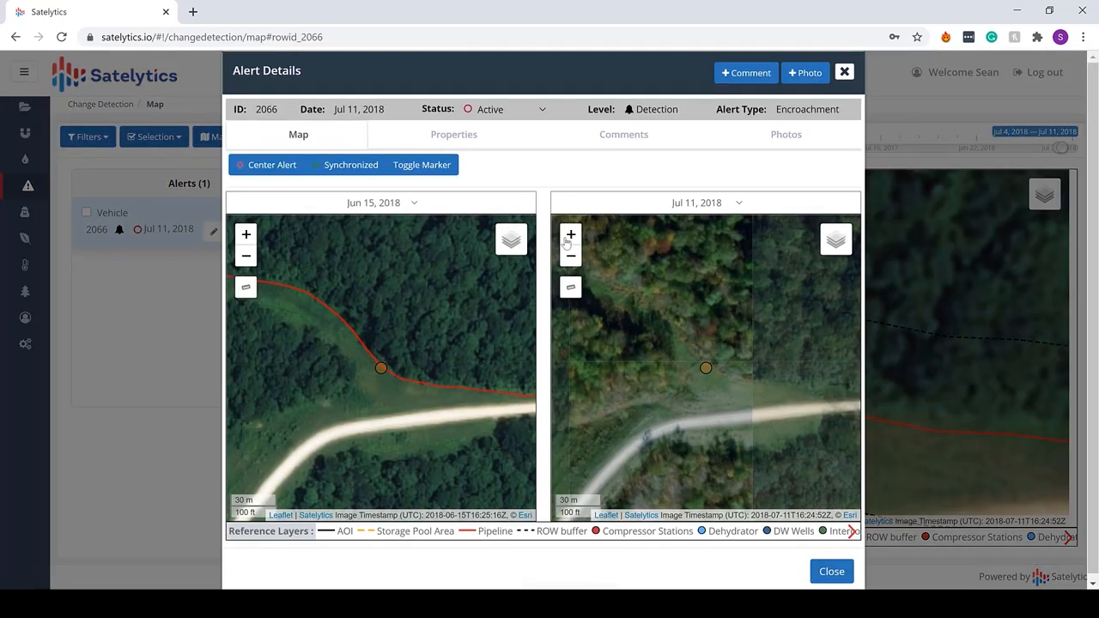
pyautogui.click(570, 235)
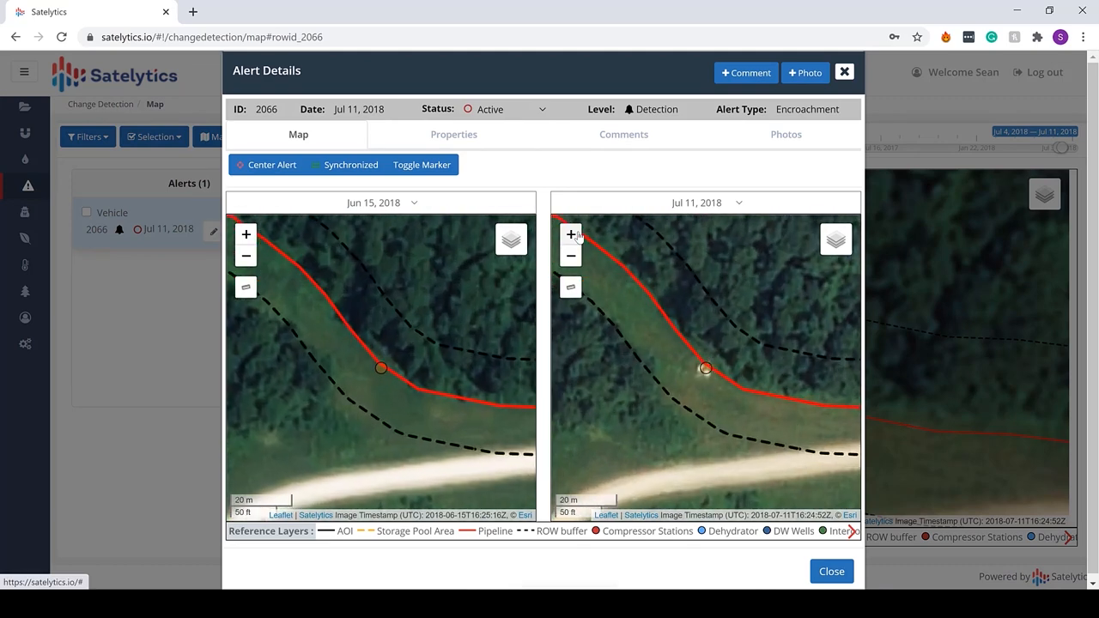